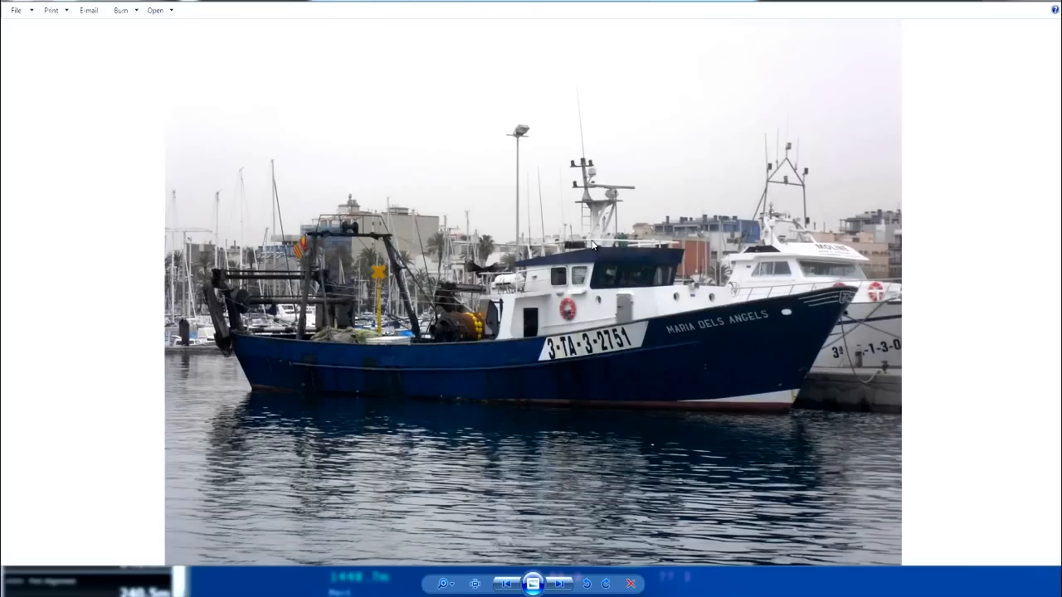
mouse_move(547, 399)
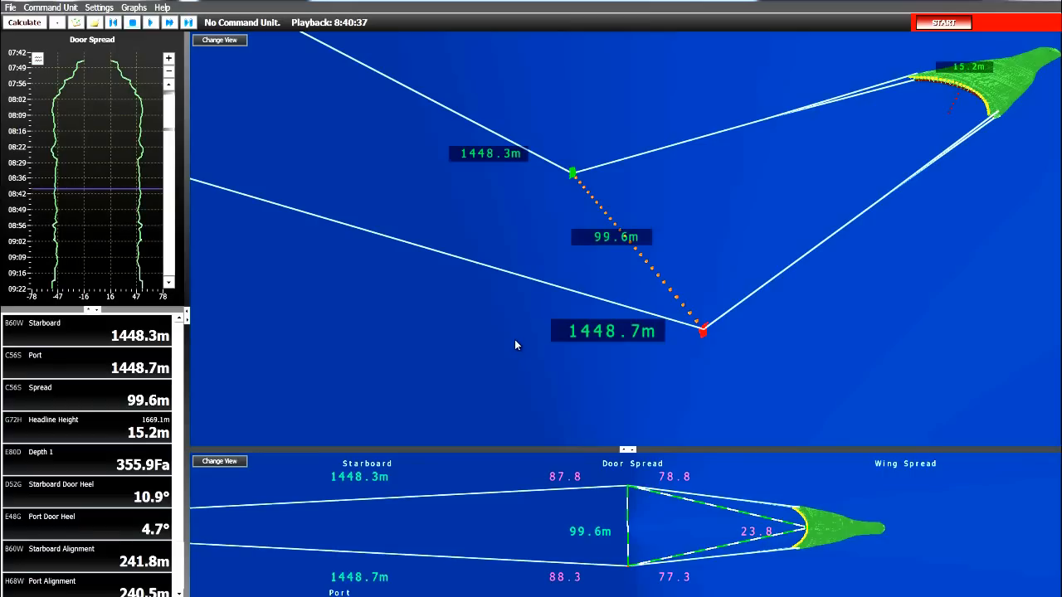
mouse_move(420, 330)
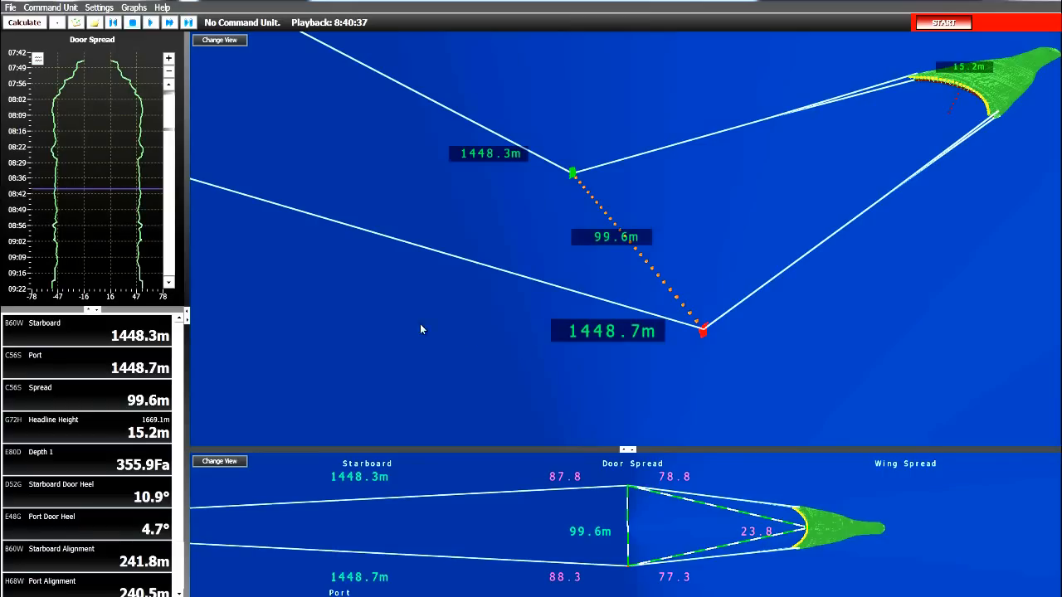
mouse_move(145, 335)
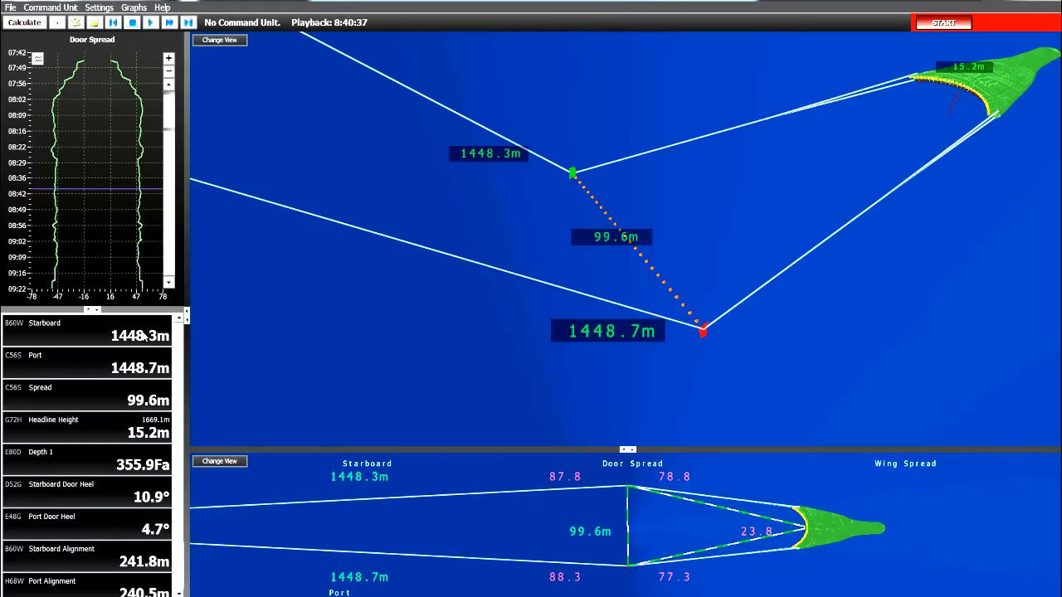
mouse_move(135, 350)
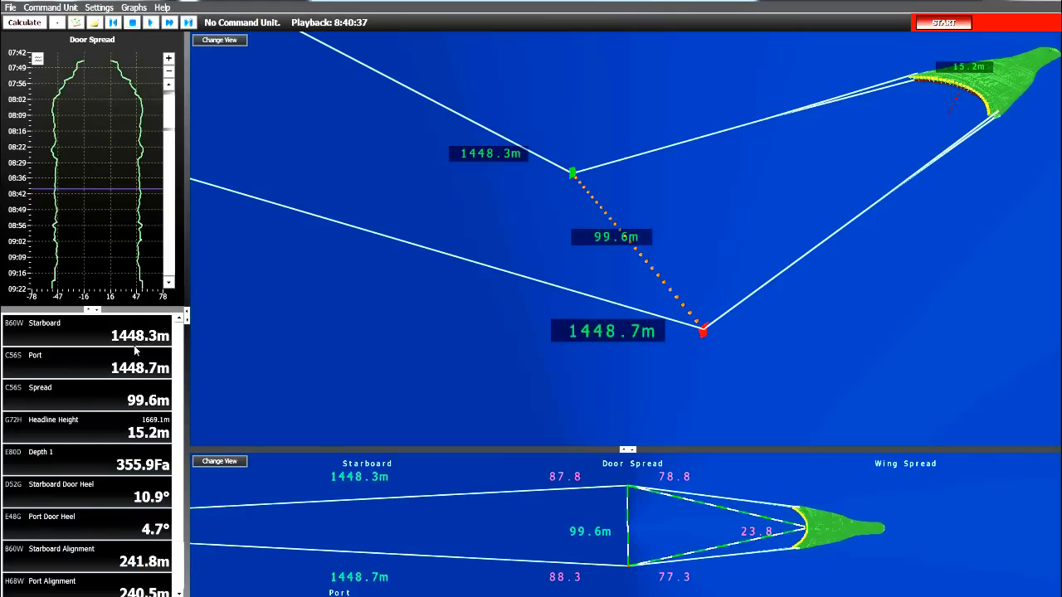
mouse_move(132, 397)
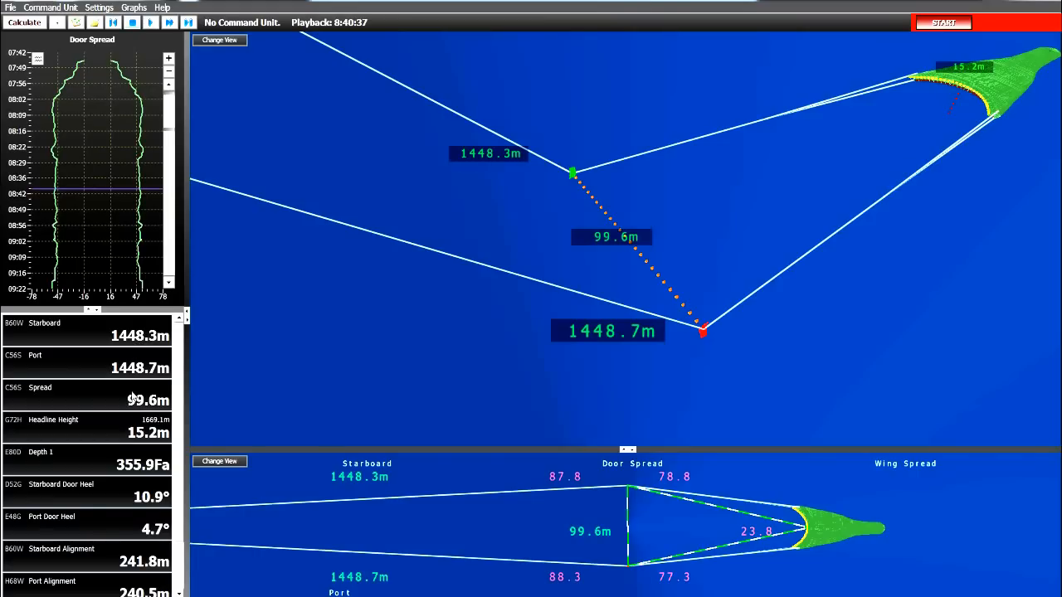
mouse_move(141, 332)
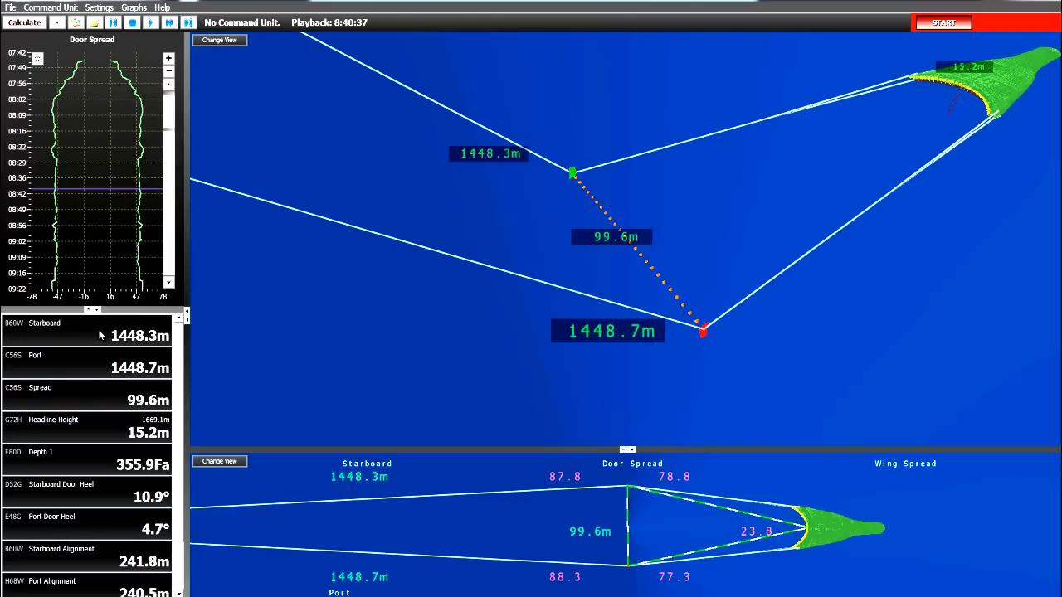
mouse_move(341, 368)
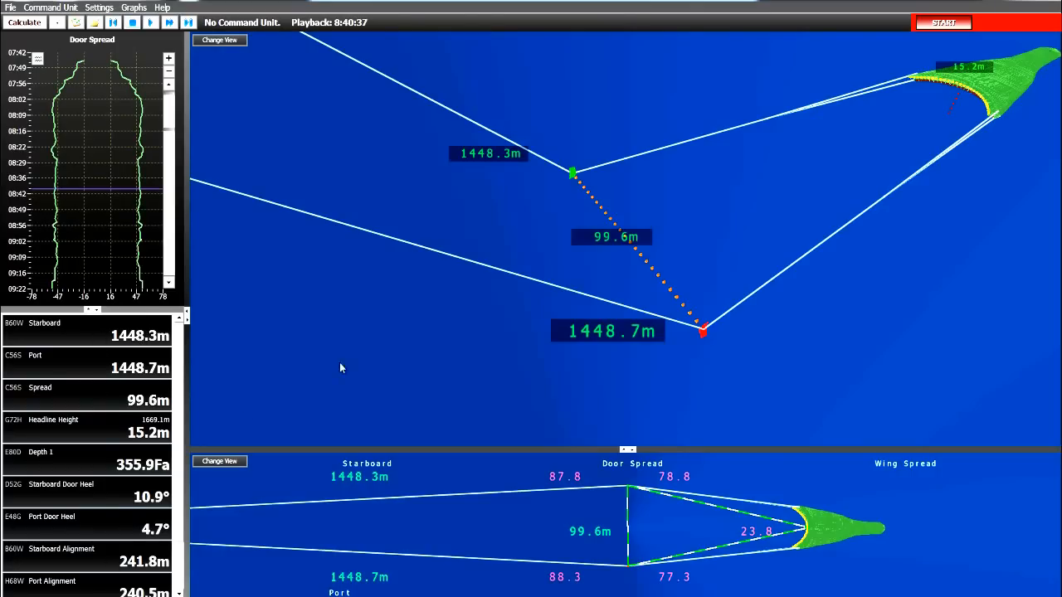
mouse_move(511, 204)
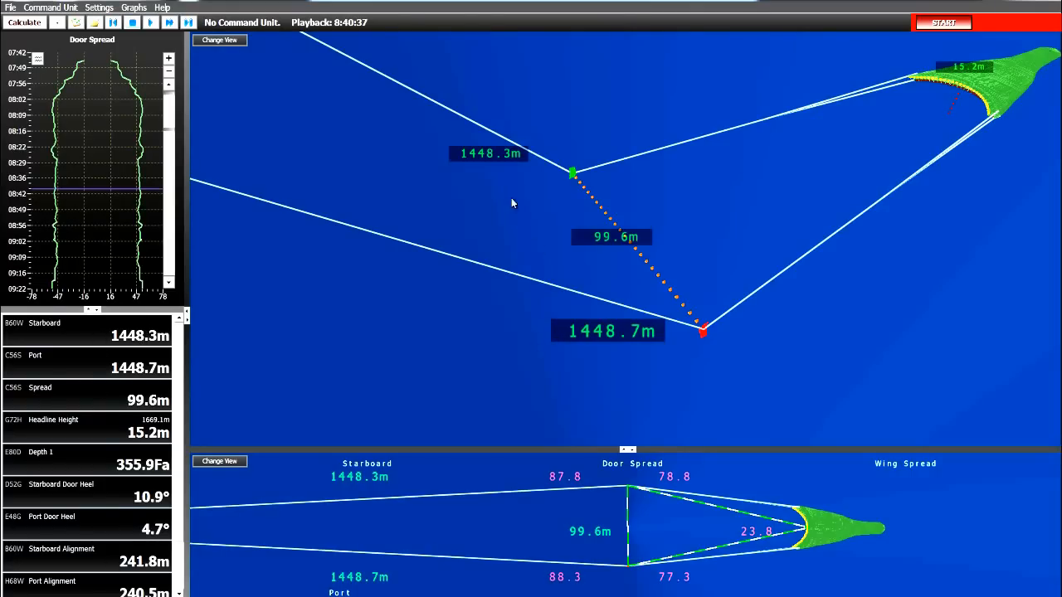
mouse_move(1010, 53)
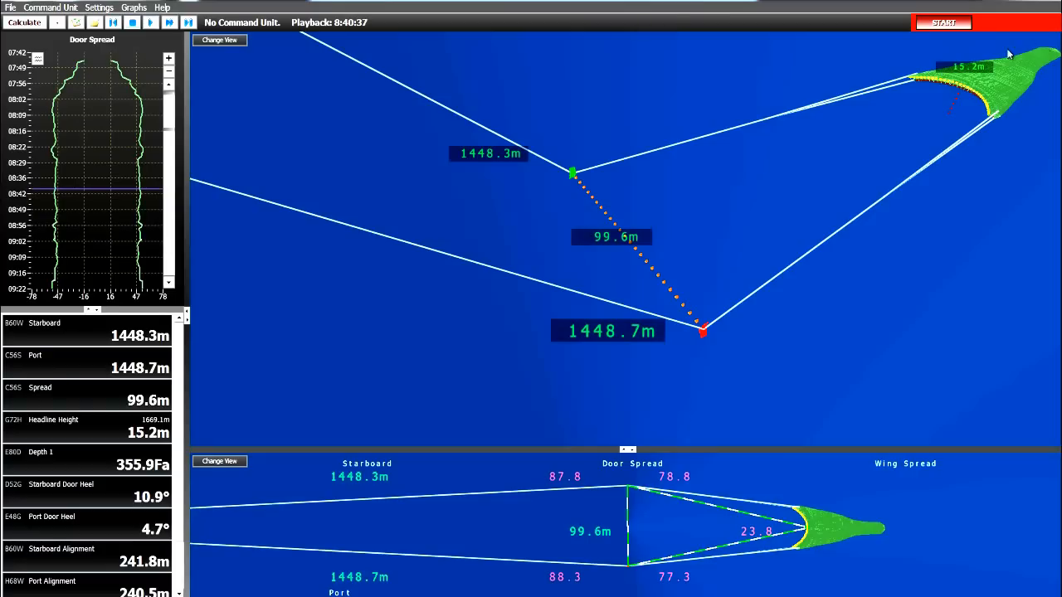
mouse_move(229, 302)
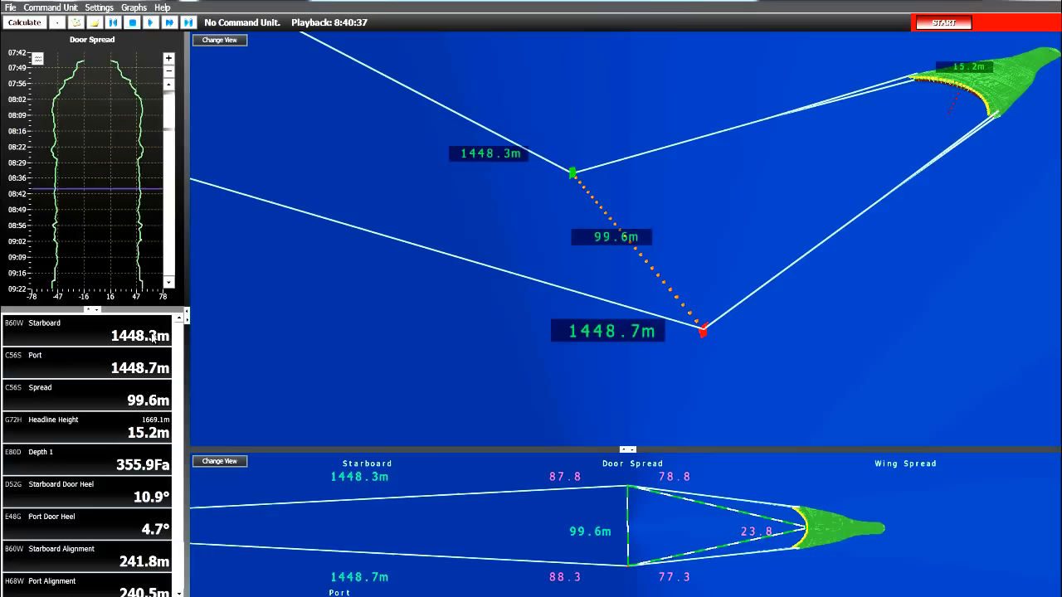
mouse_move(39, 330)
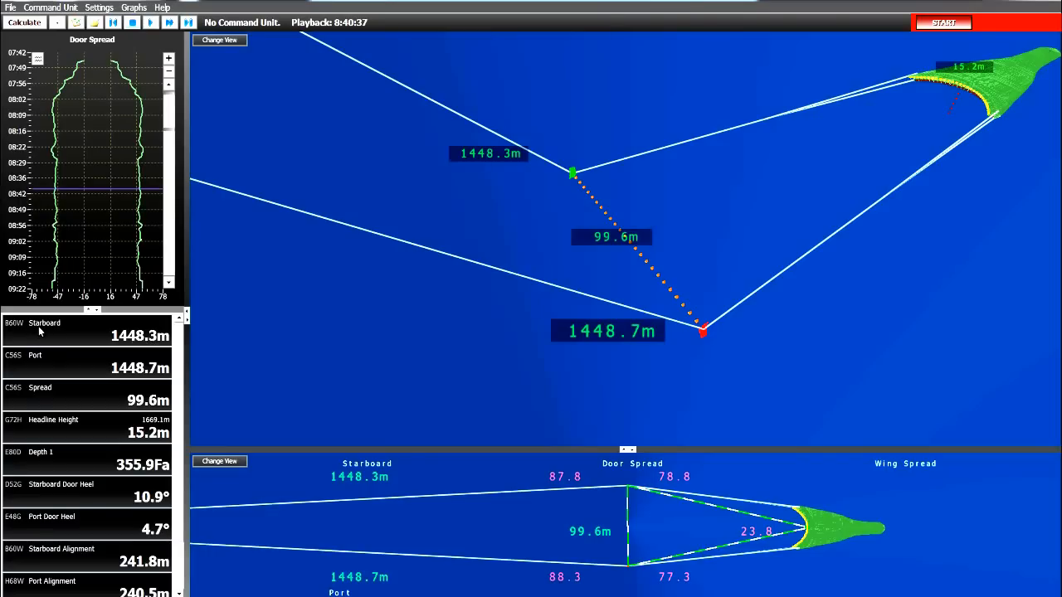
mouse_move(124, 340)
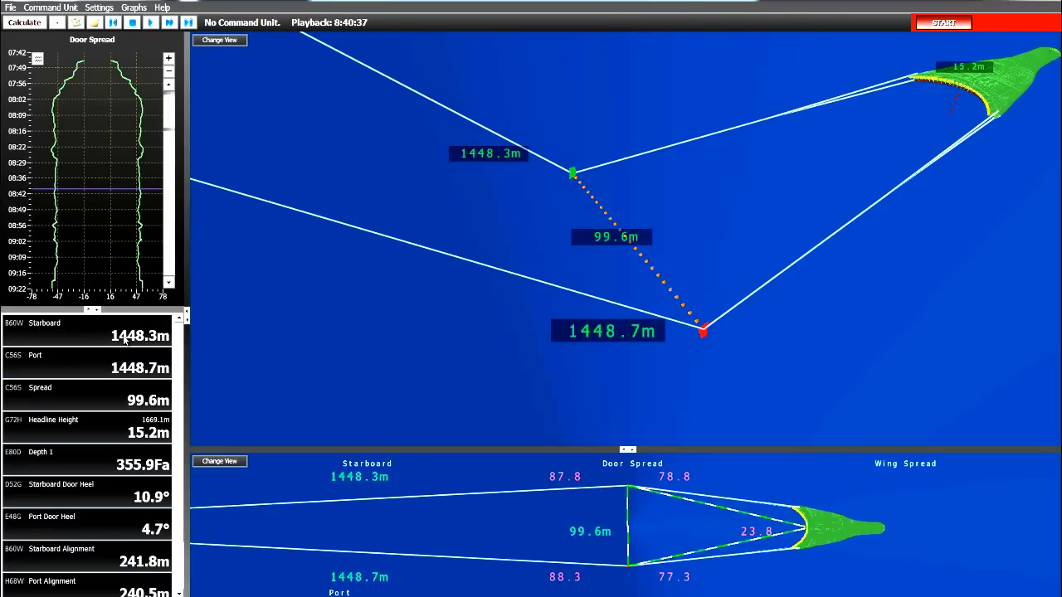
mouse_move(52, 363)
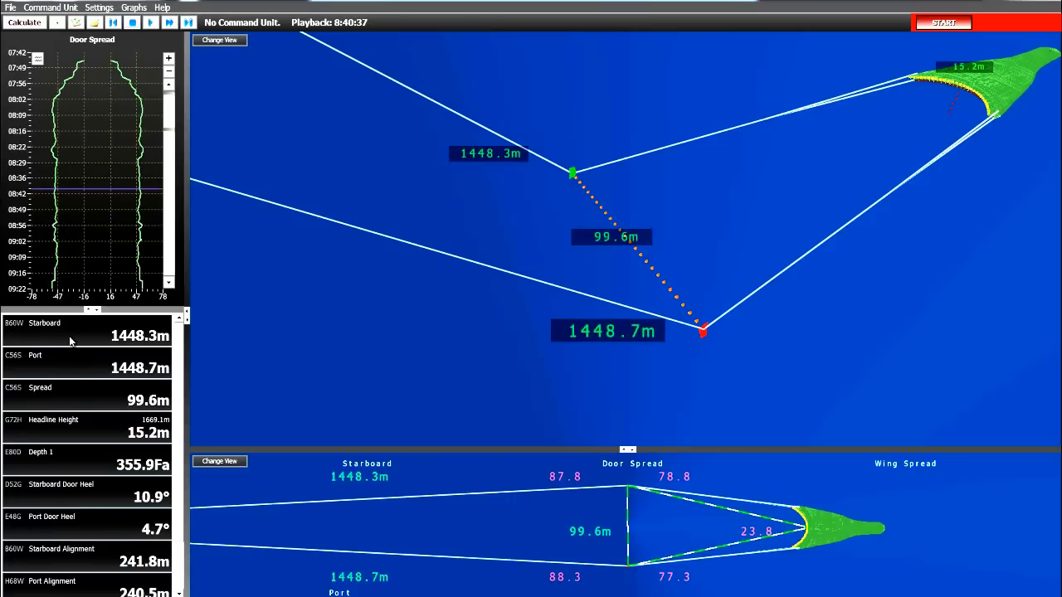
right_click(87, 367)
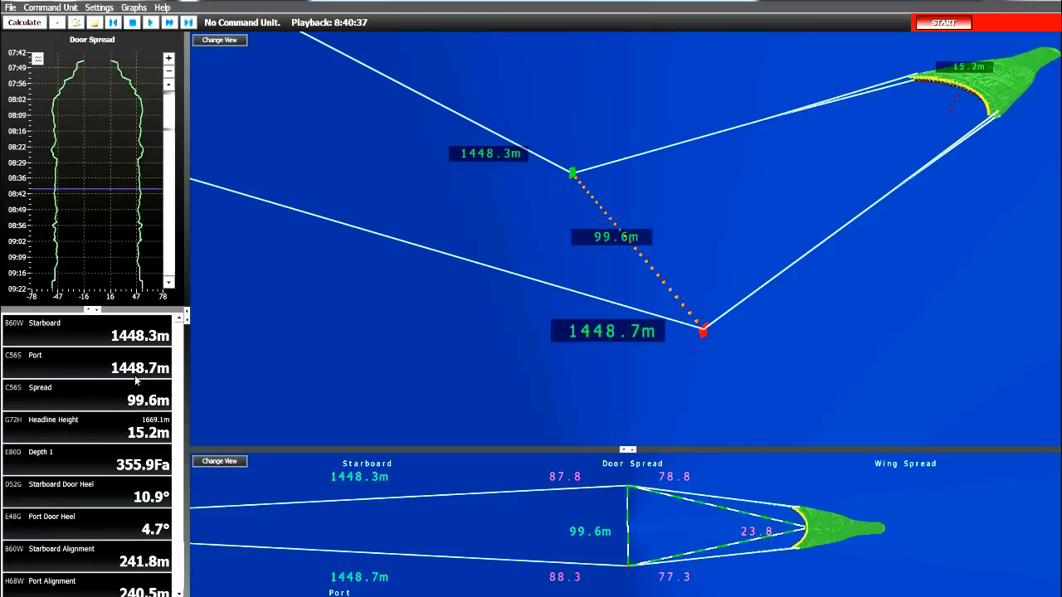
mouse_move(52, 404)
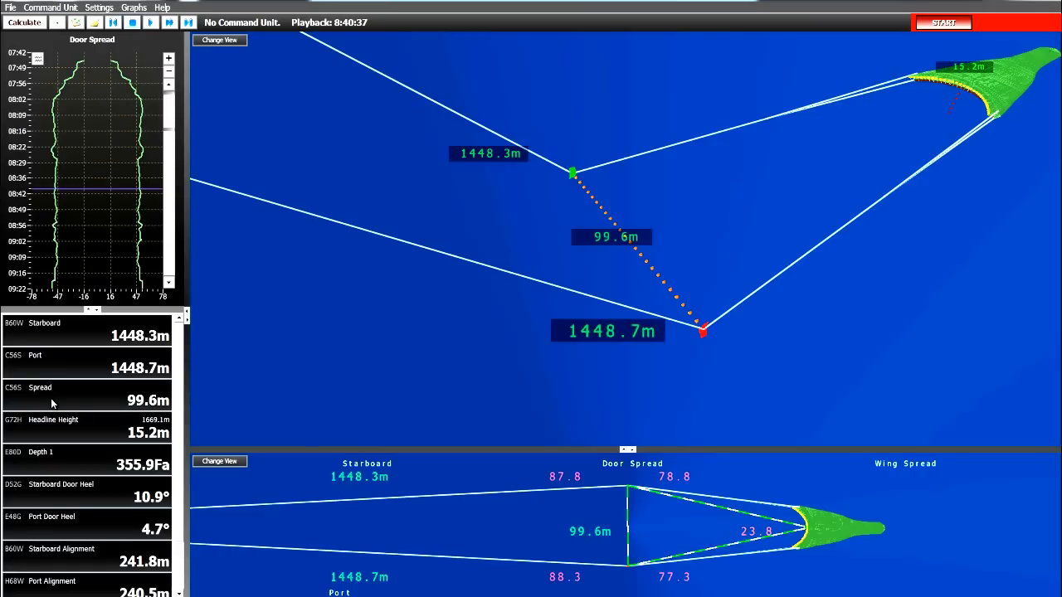
mouse_move(73, 434)
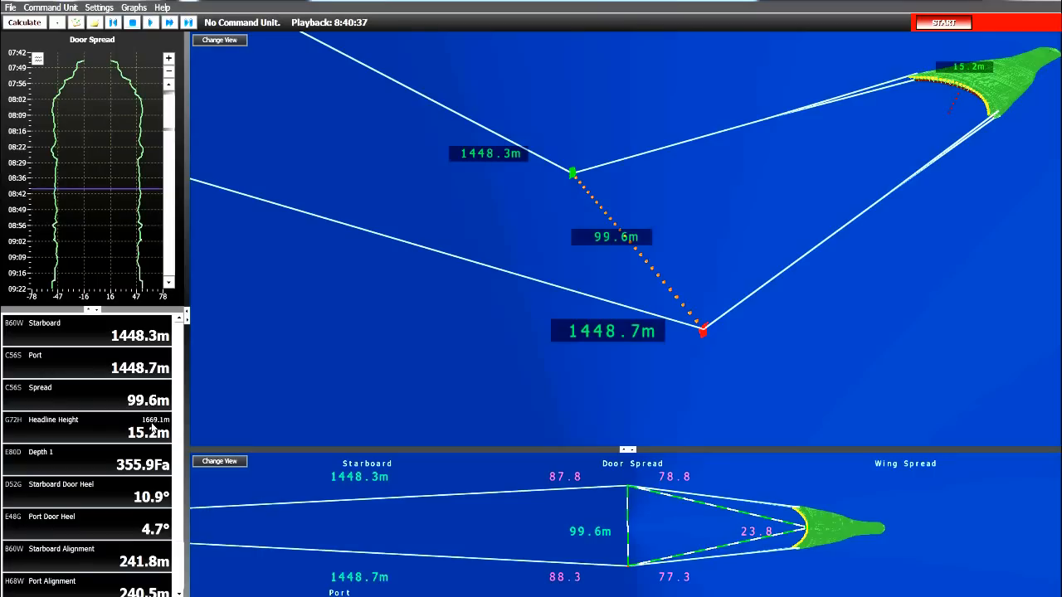
mouse_move(61, 462)
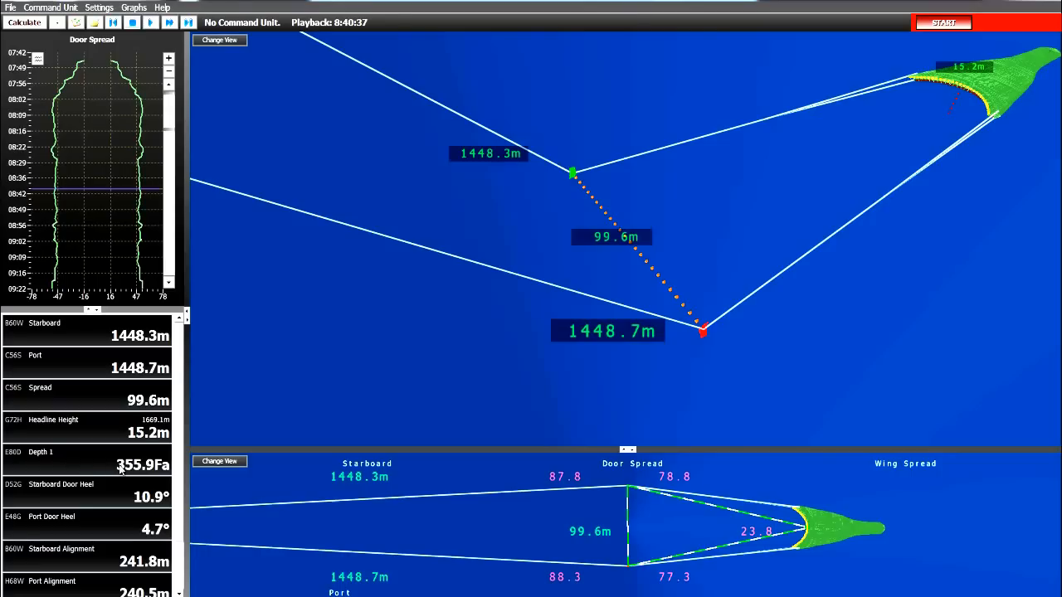
mouse_move(122, 483)
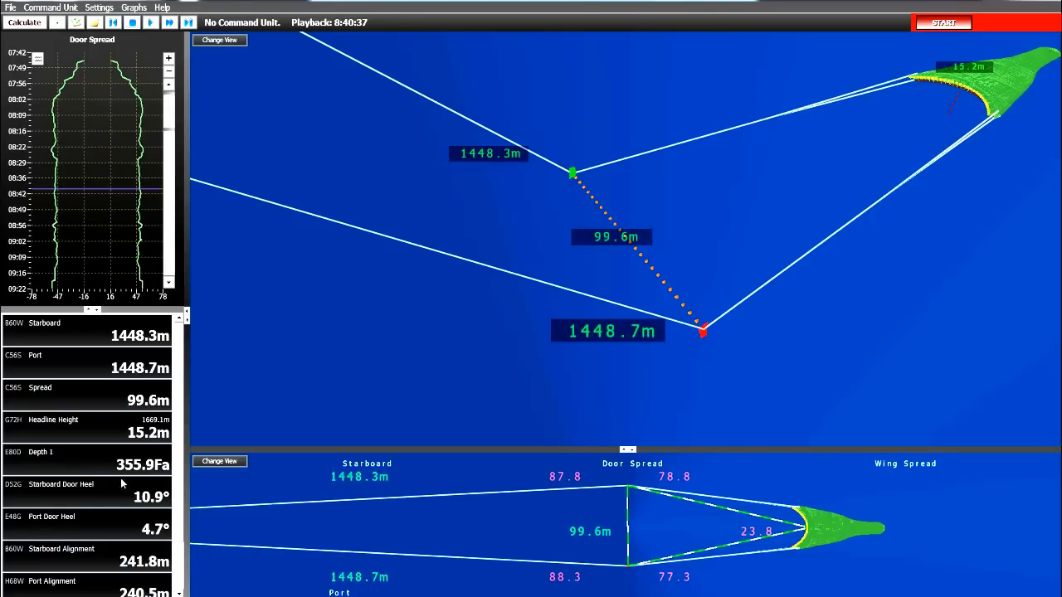
mouse_move(90, 492)
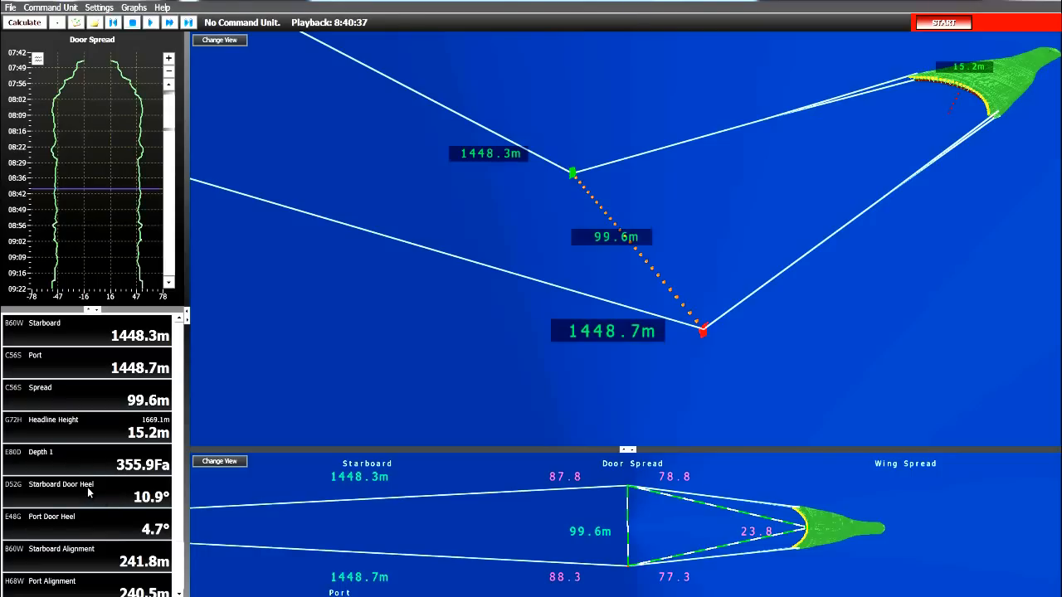
mouse_move(106, 493)
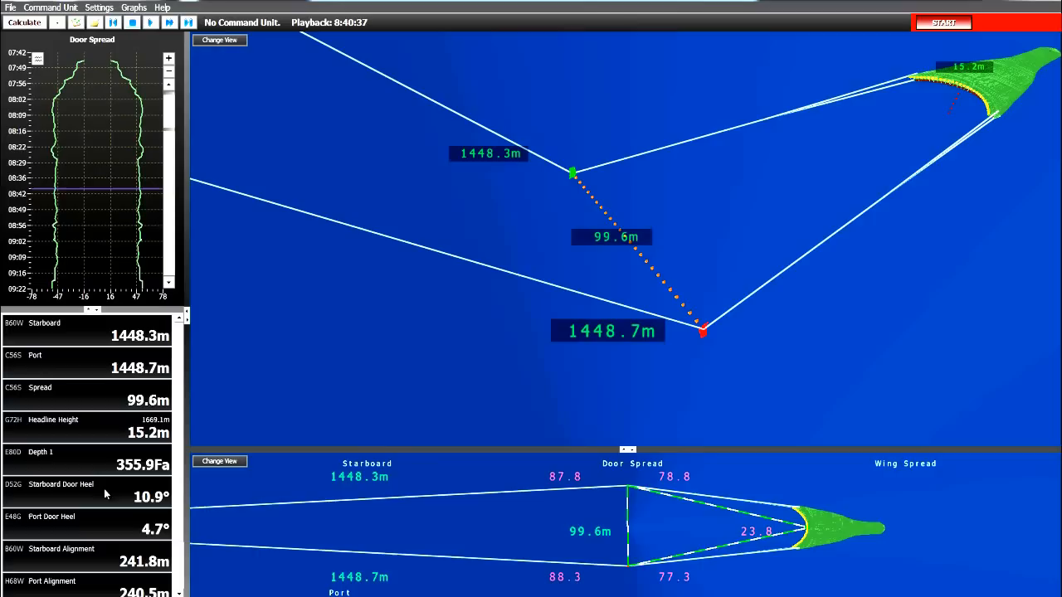
mouse_move(142, 506)
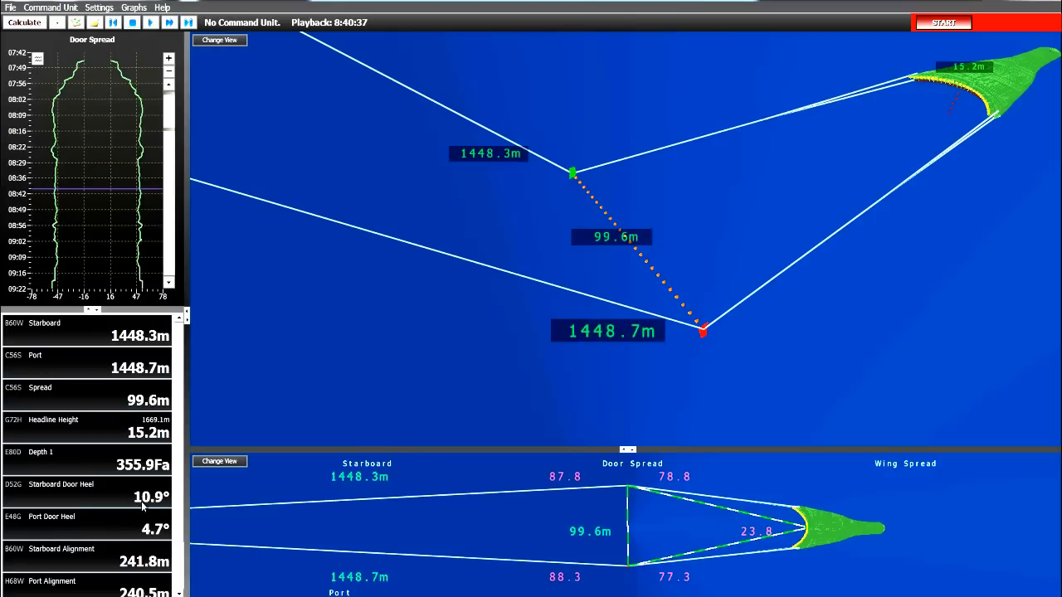
mouse_move(130, 516)
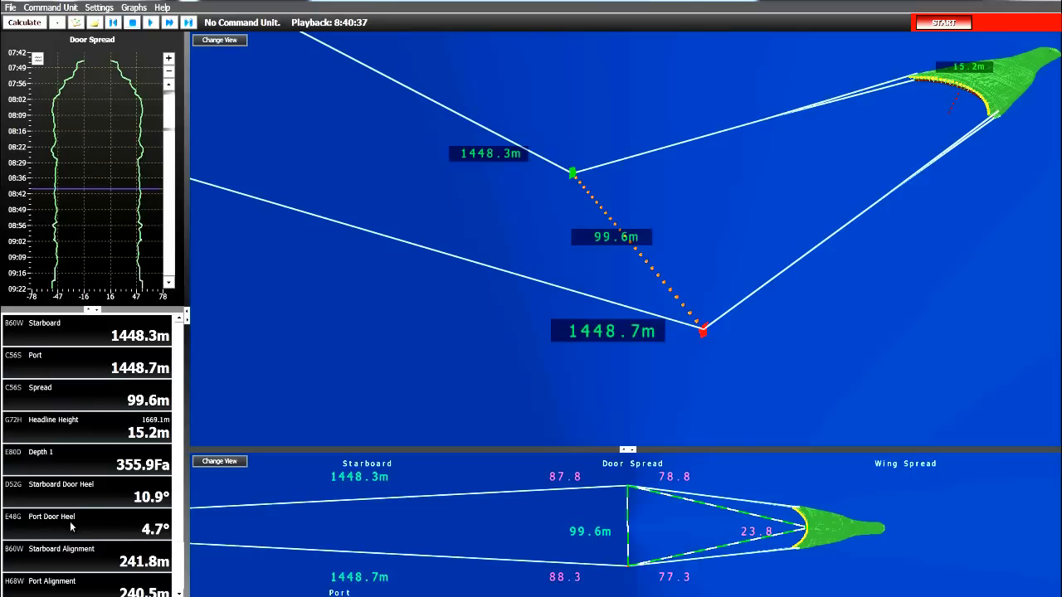
mouse_move(124, 528)
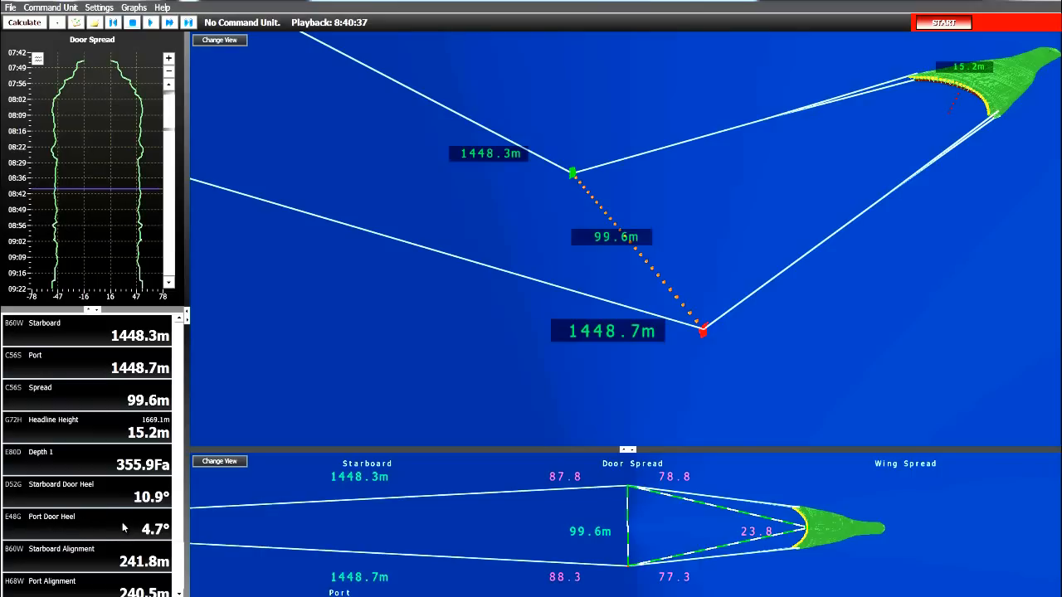
mouse_move(151, 533)
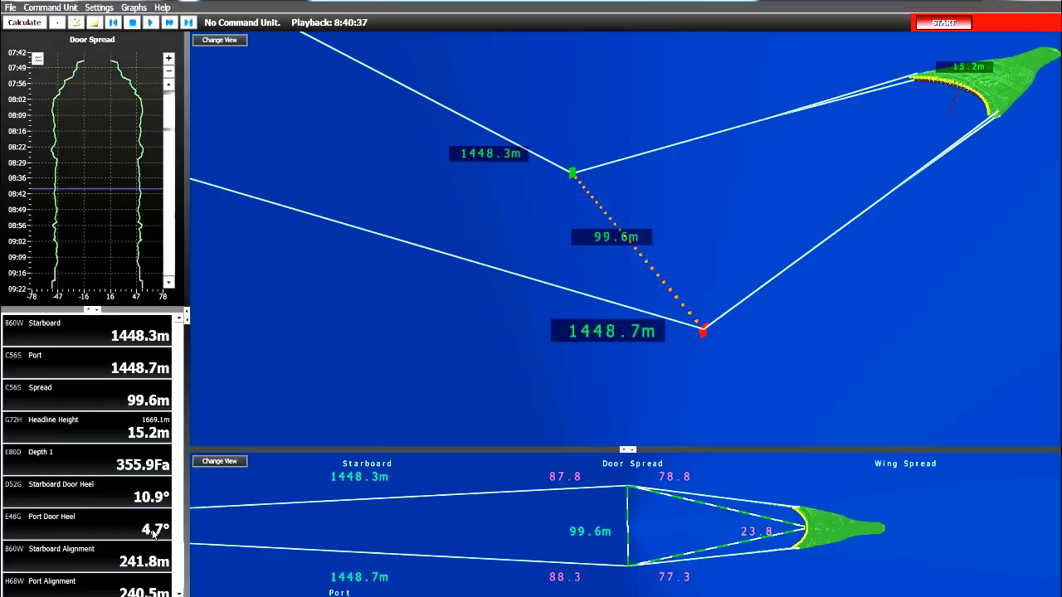
mouse_move(153, 536)
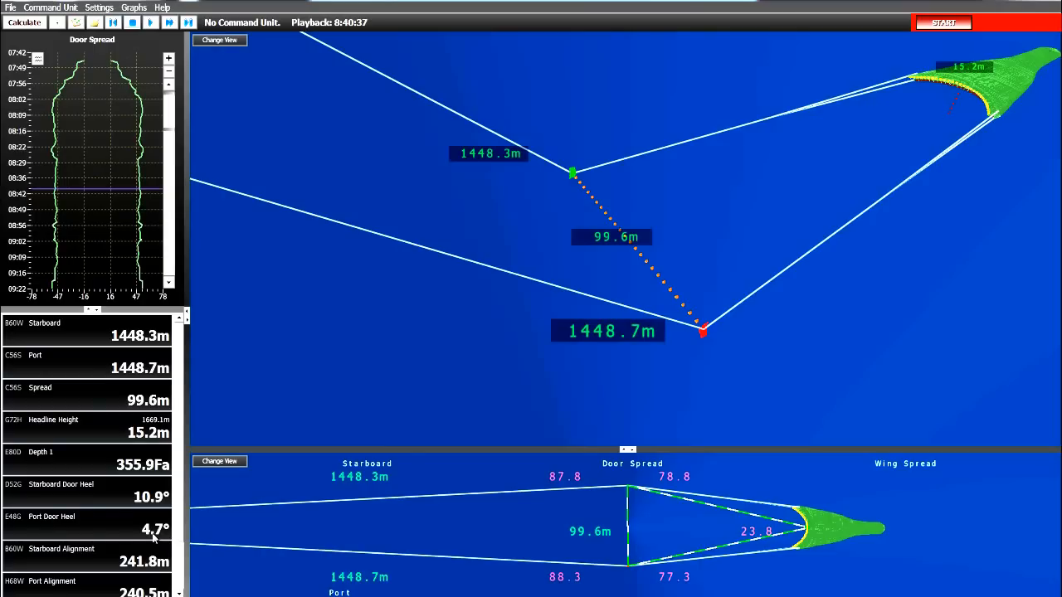
mouse_move(58, 560)
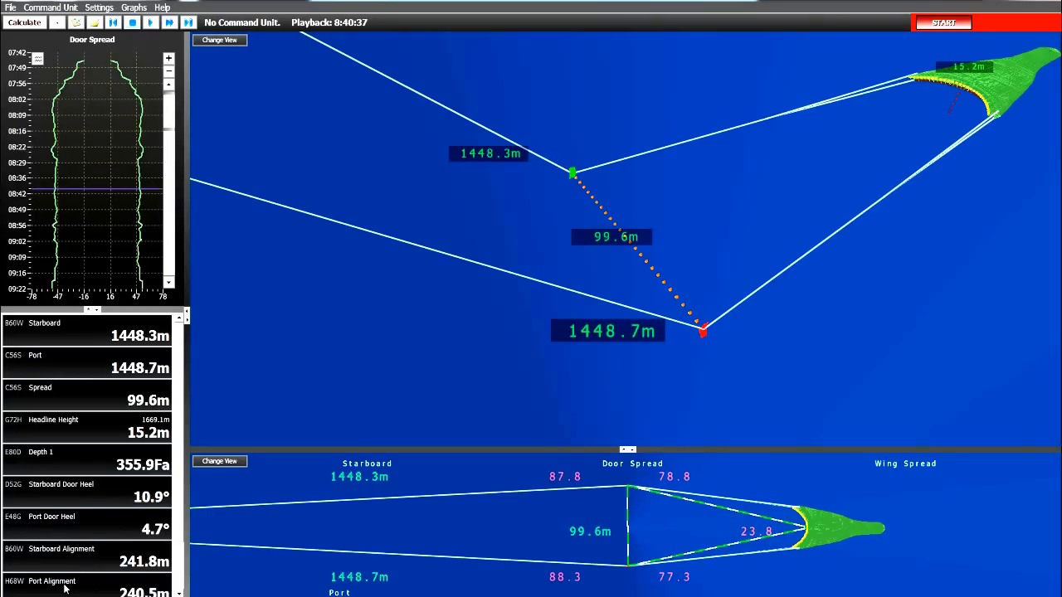
mouse_move(108, 561)
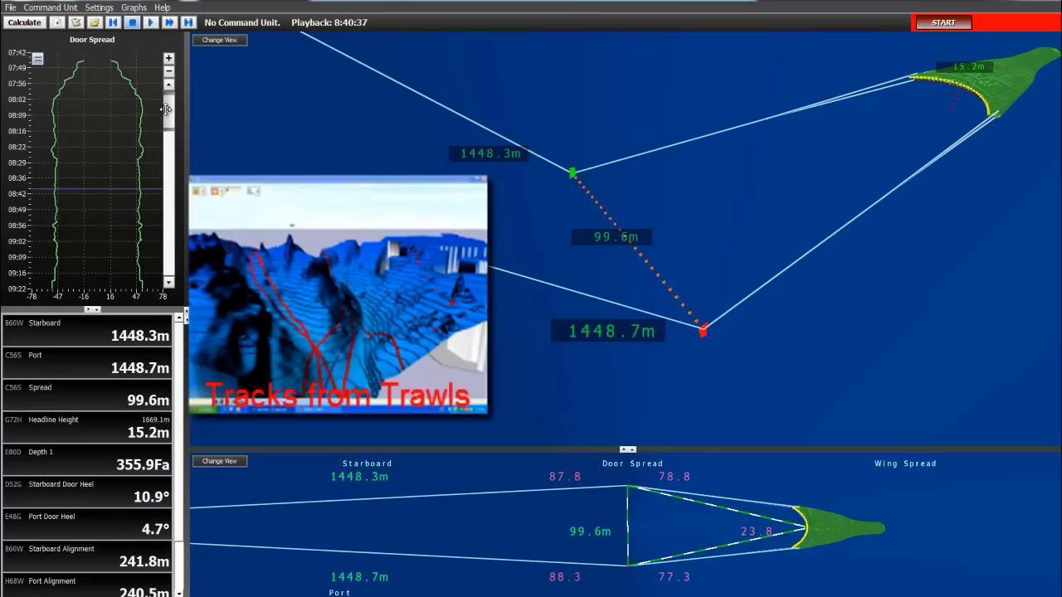
mouse_move(163, 159)
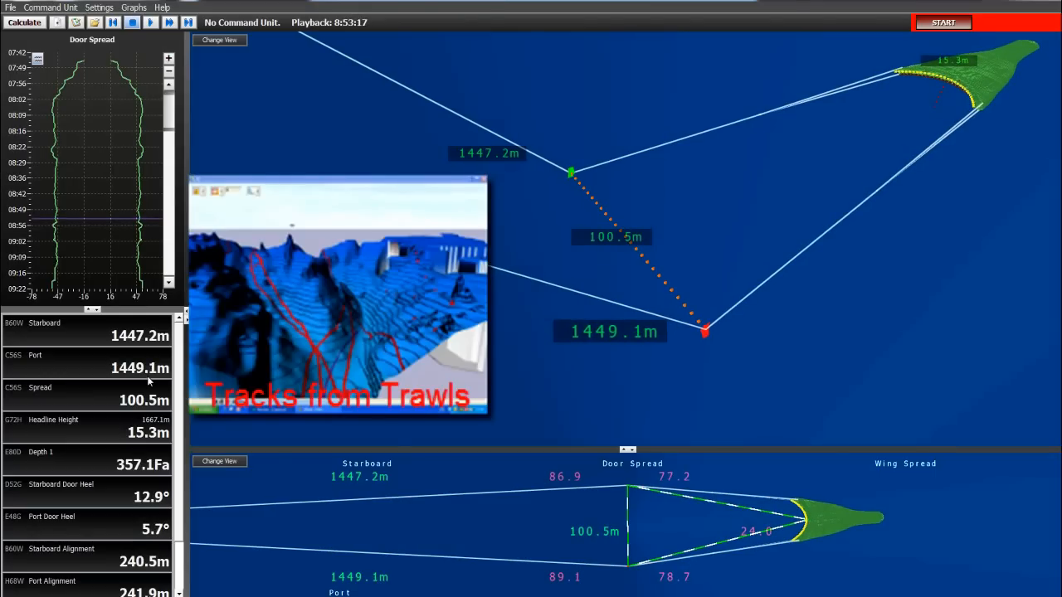
mouse_move(149, 406)
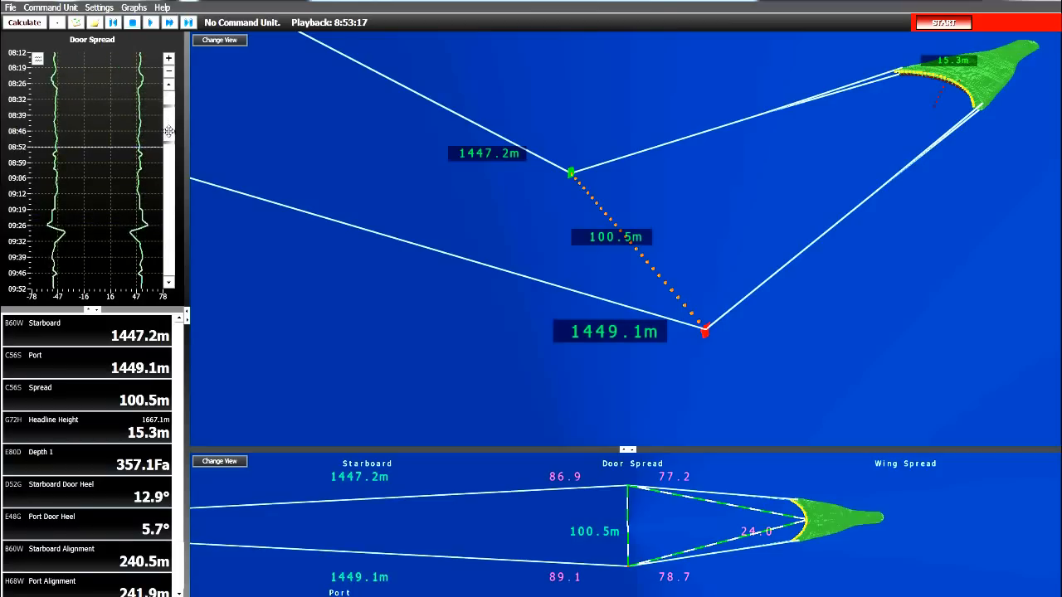
Scroll the Door Spread history to show 09:00–10:40, including the dip near 09:26
scroll(down, 3)
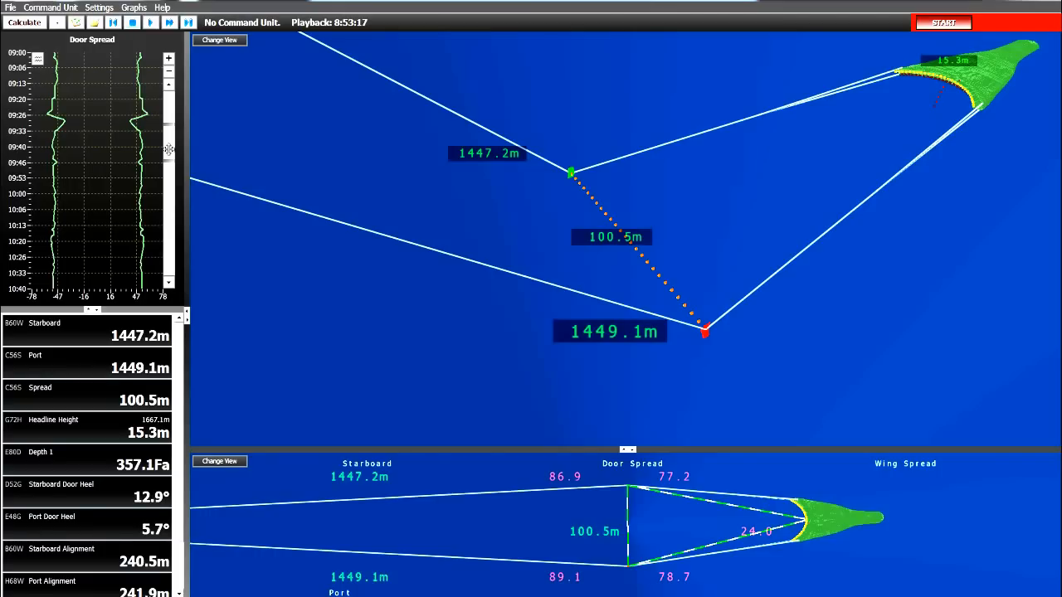
mouse_move(154, 154)
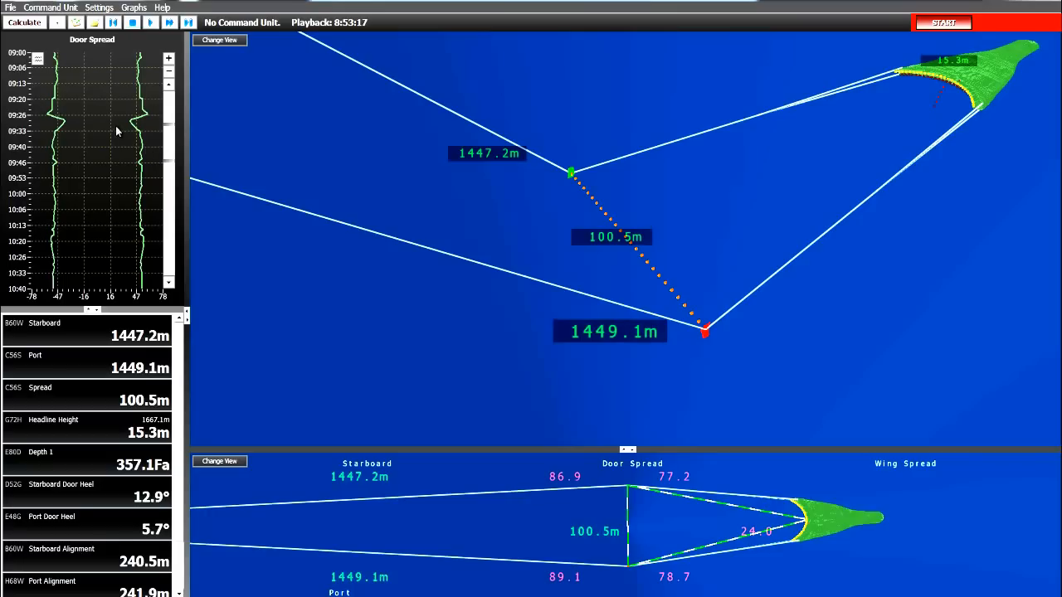
mouse_move(114, 129)
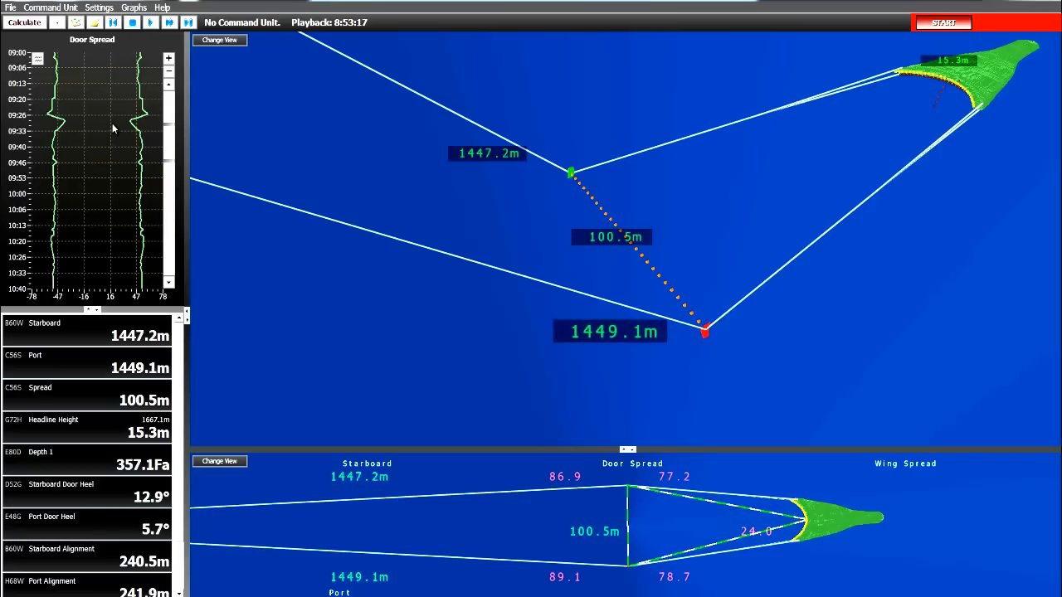
mouse_move(121, 162)
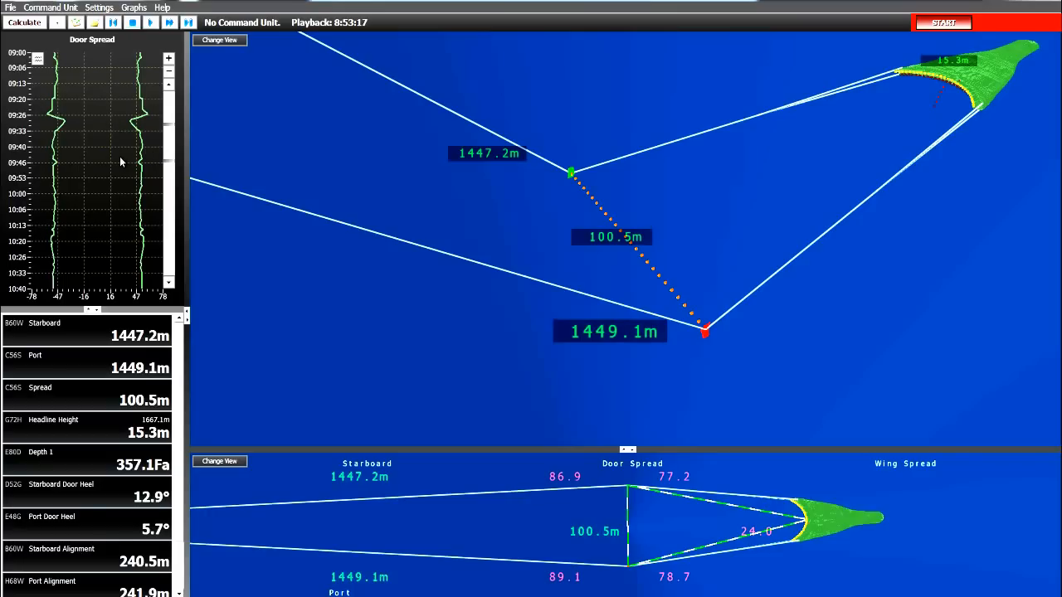
mouse_move(118, 147)
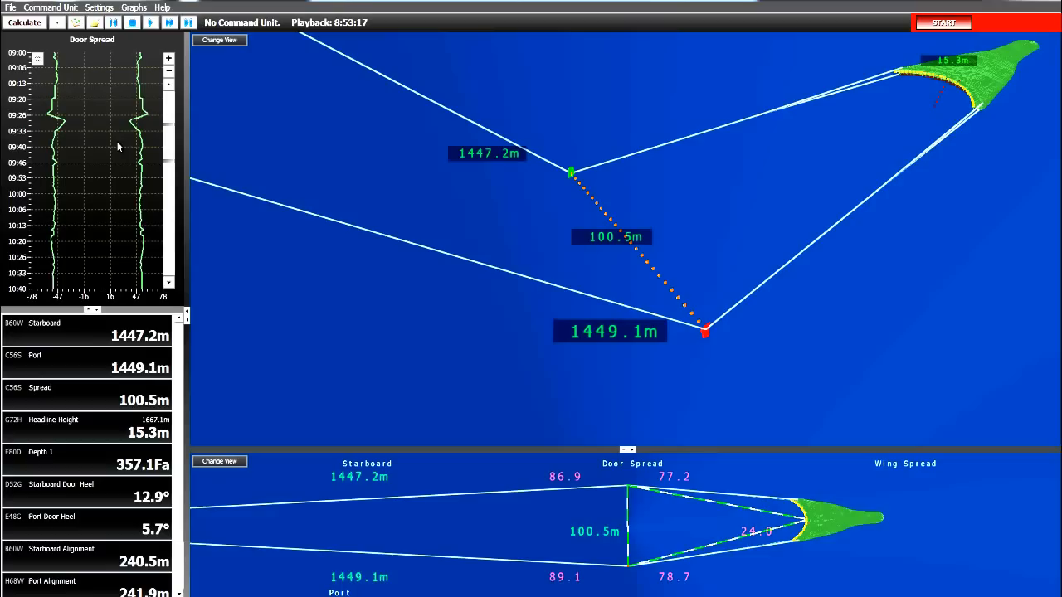
mouse_move(115, 116)
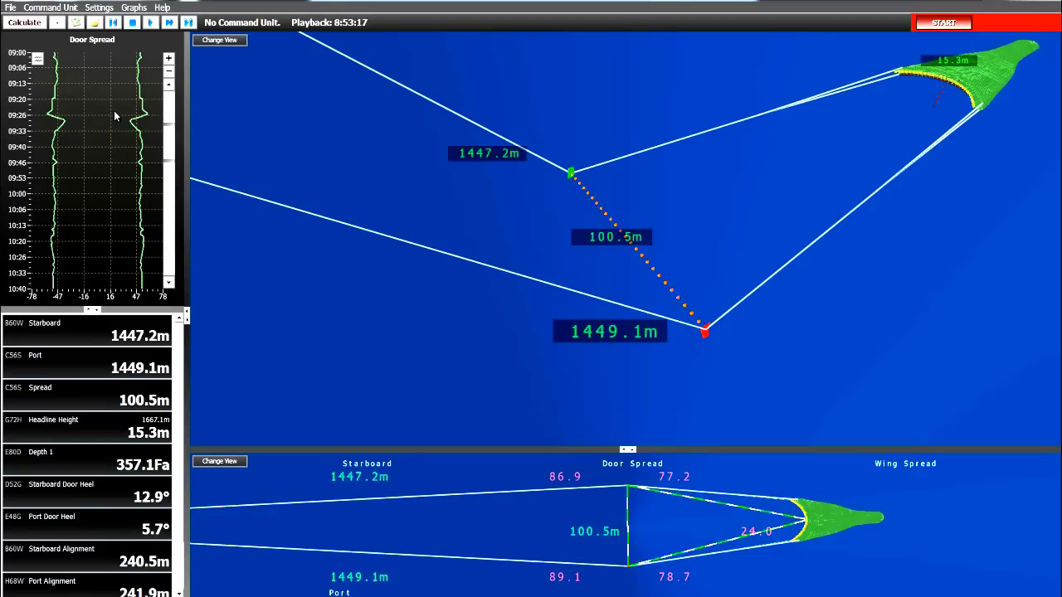
mouse_move(110, 122)
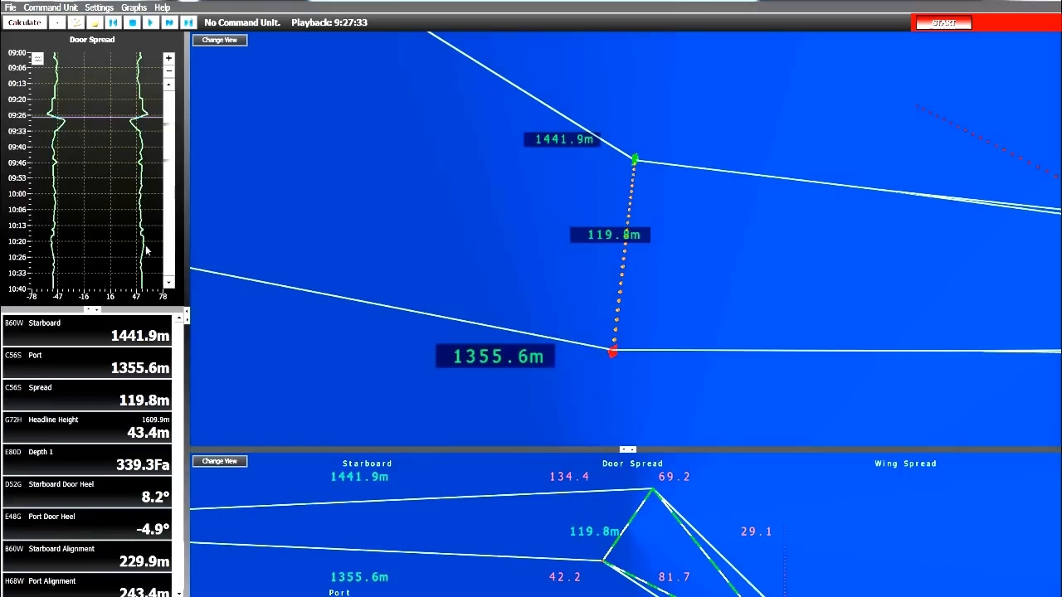
mouse_move(143, 357)
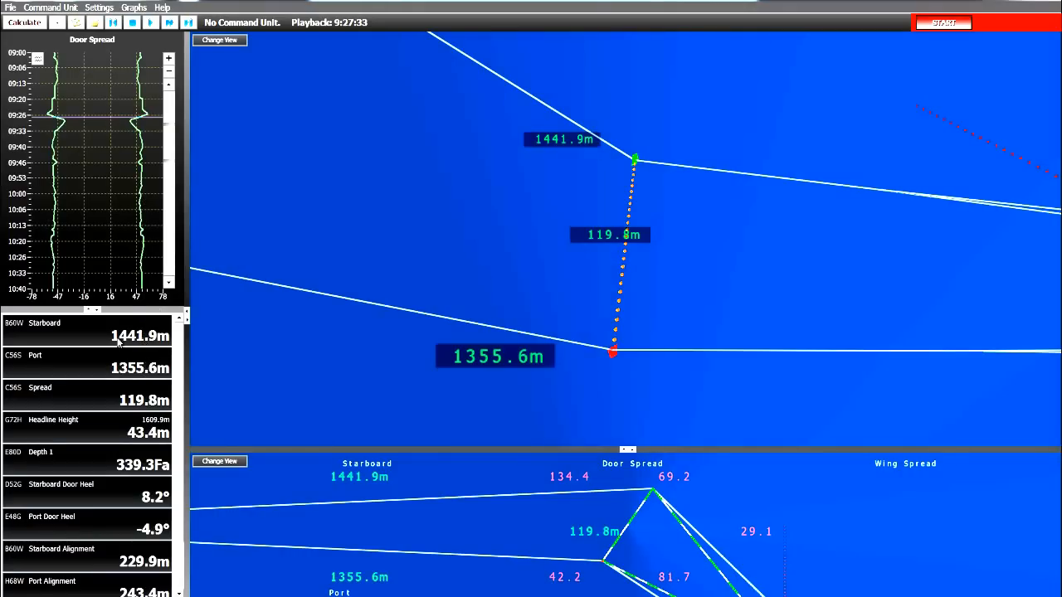
mouse_move(126, 344)
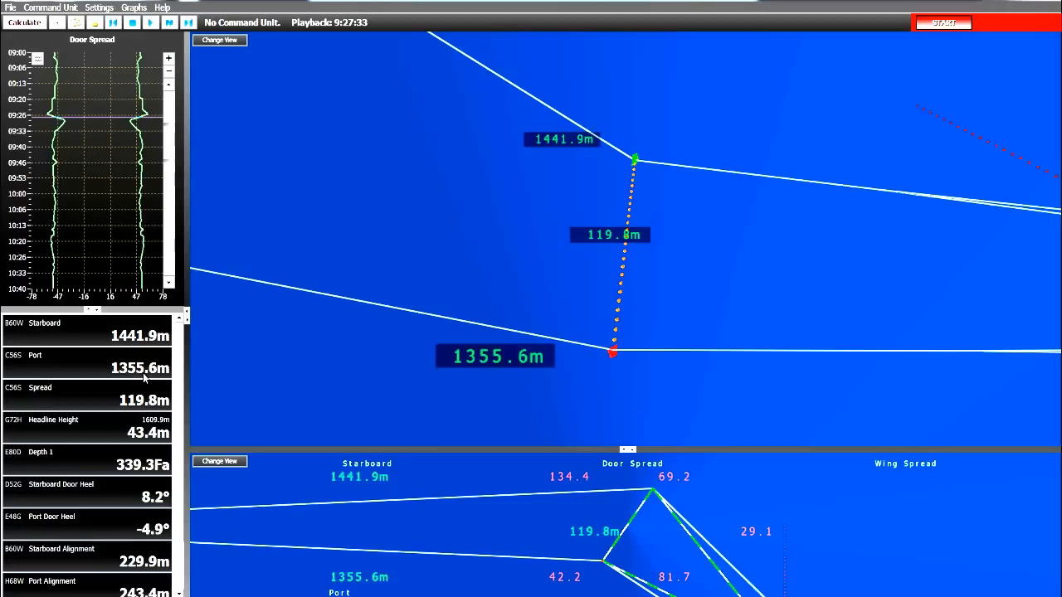
mouse_move(127, 405)
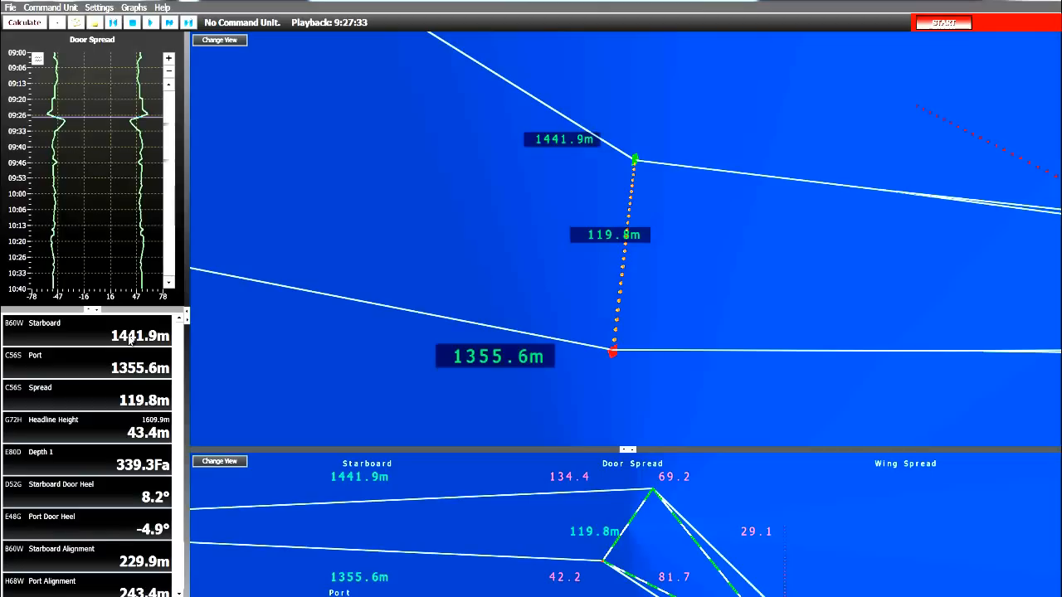
mouse_move(130, 344)
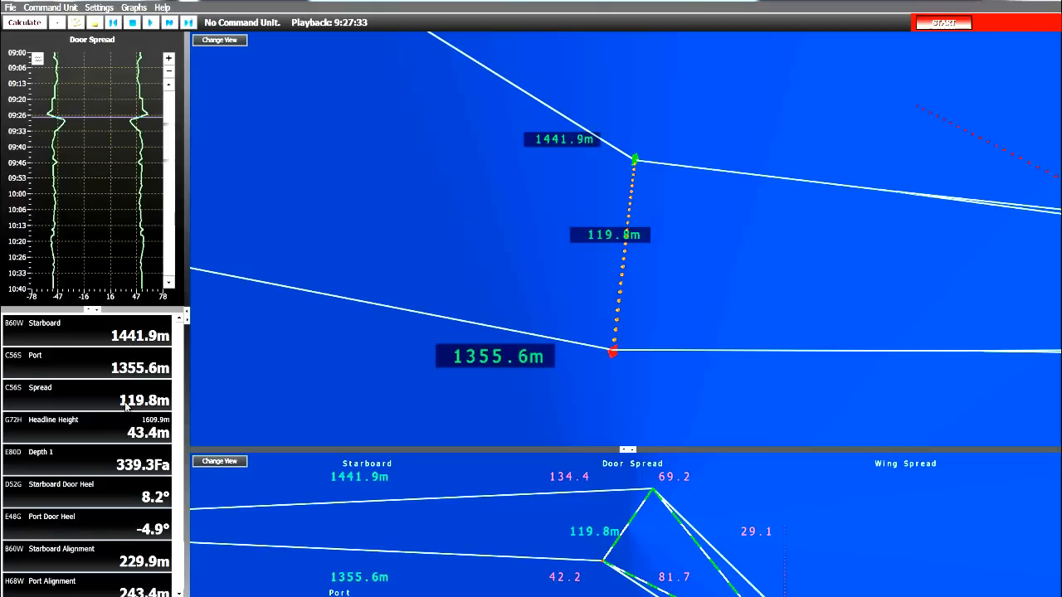
mouse_move(149, 442)
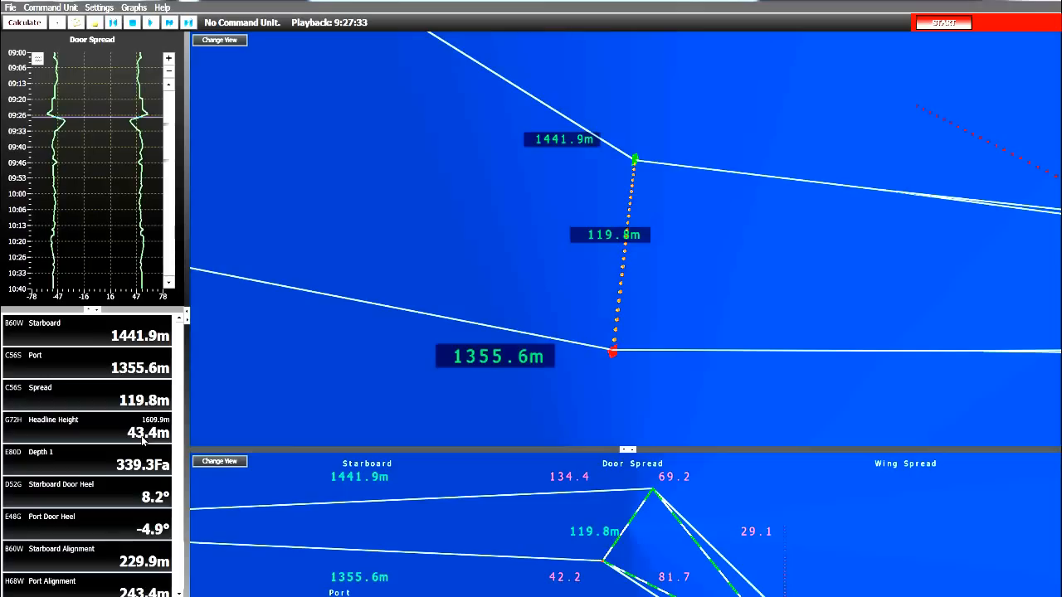
mouse_move(145, 442)
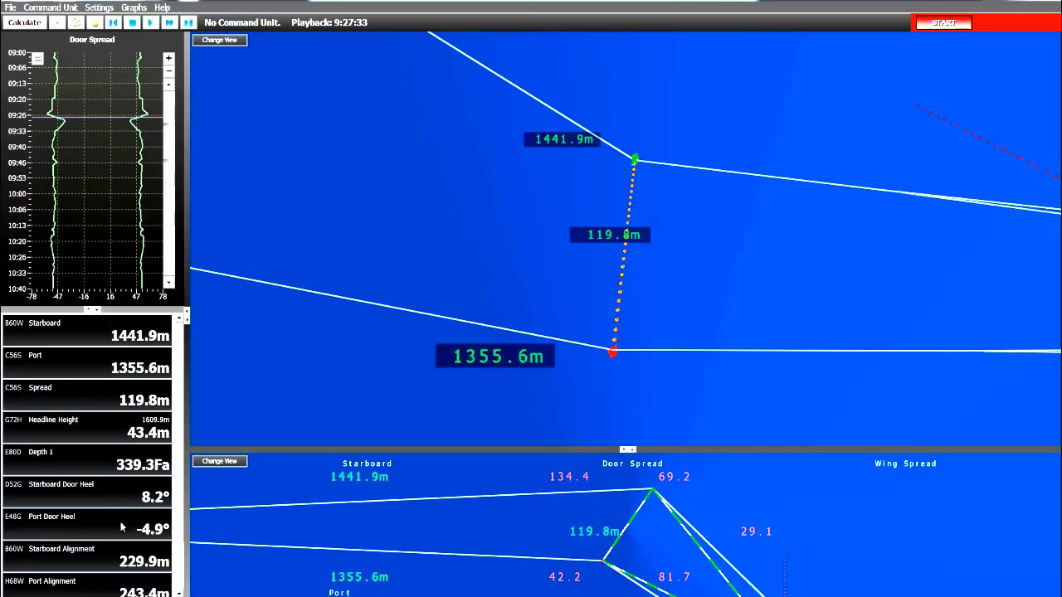
mouse_move(119, 499)
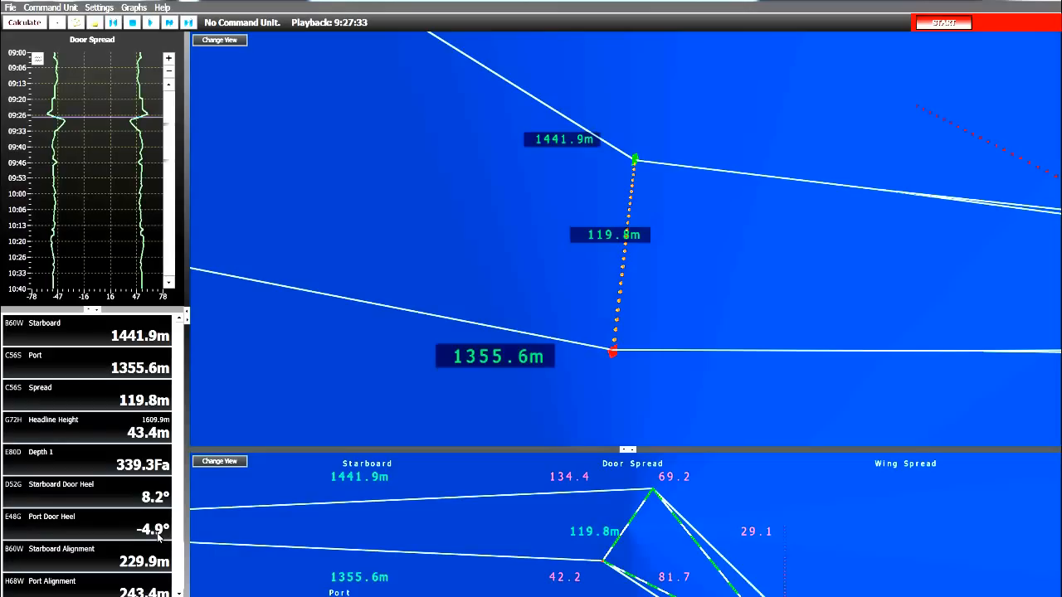
mouse_move(161, 540)
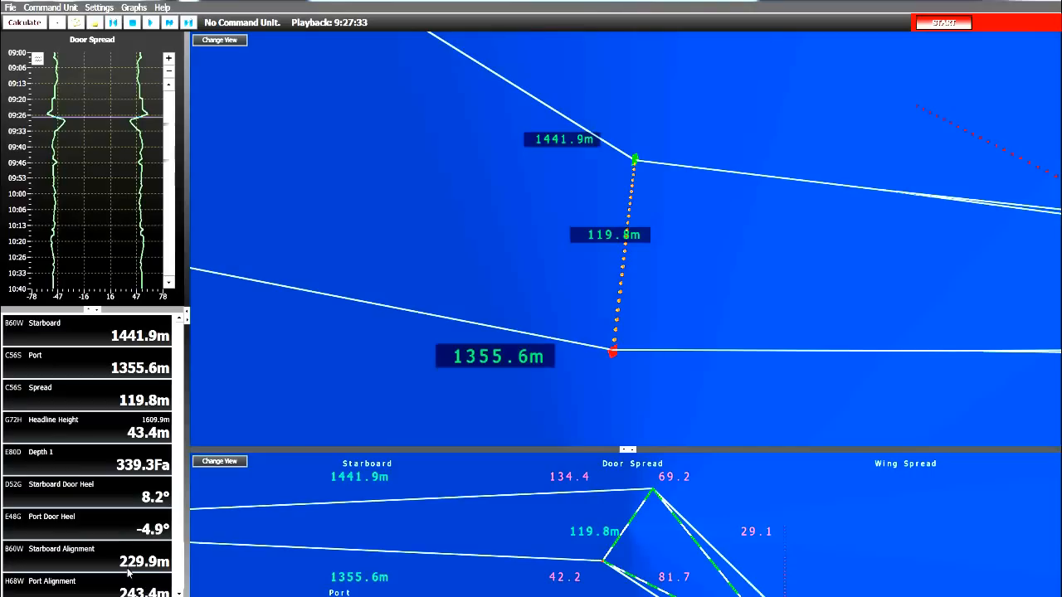
mouse_move(128, 566)
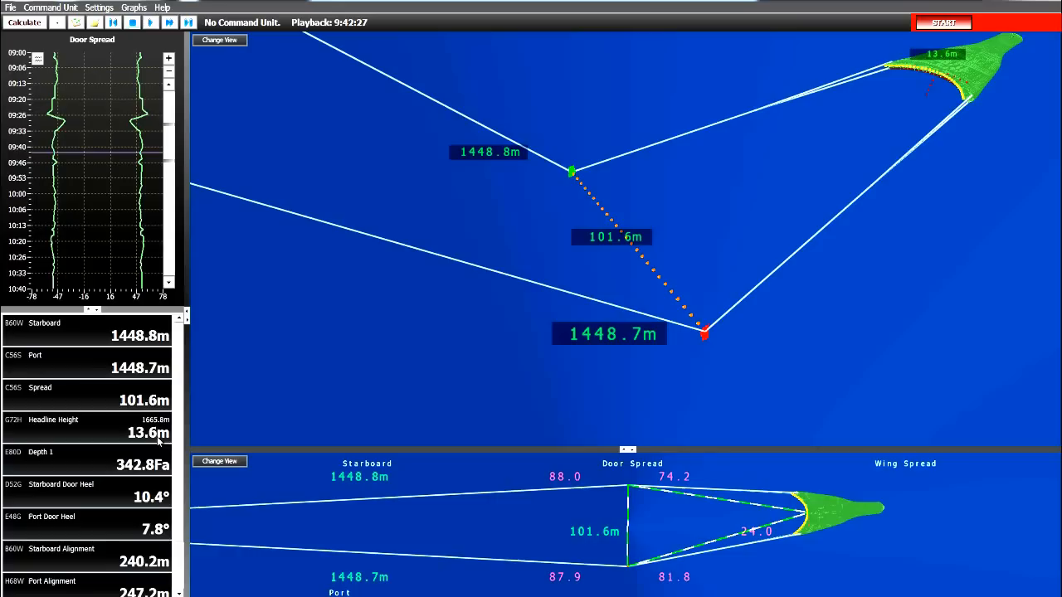
mouse_move(150, 440)
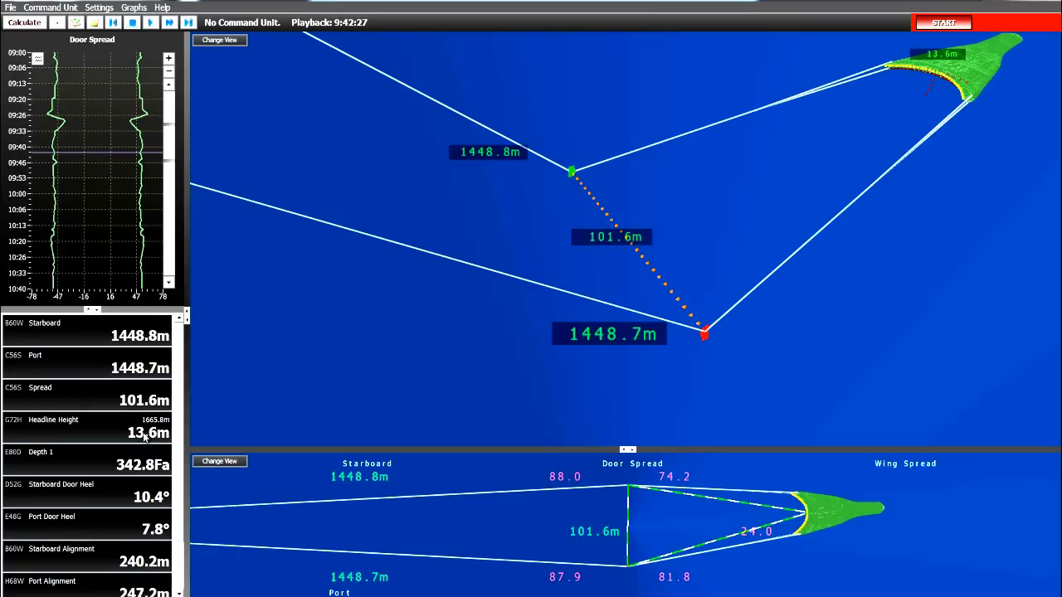
mouse_move(145, 440)
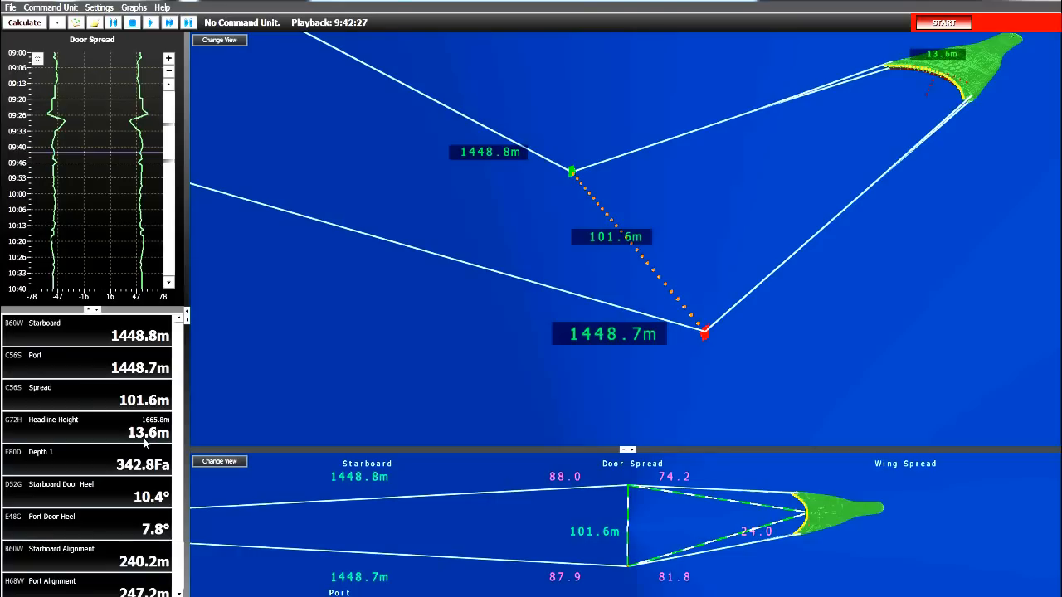
mouse_move(249, 361)
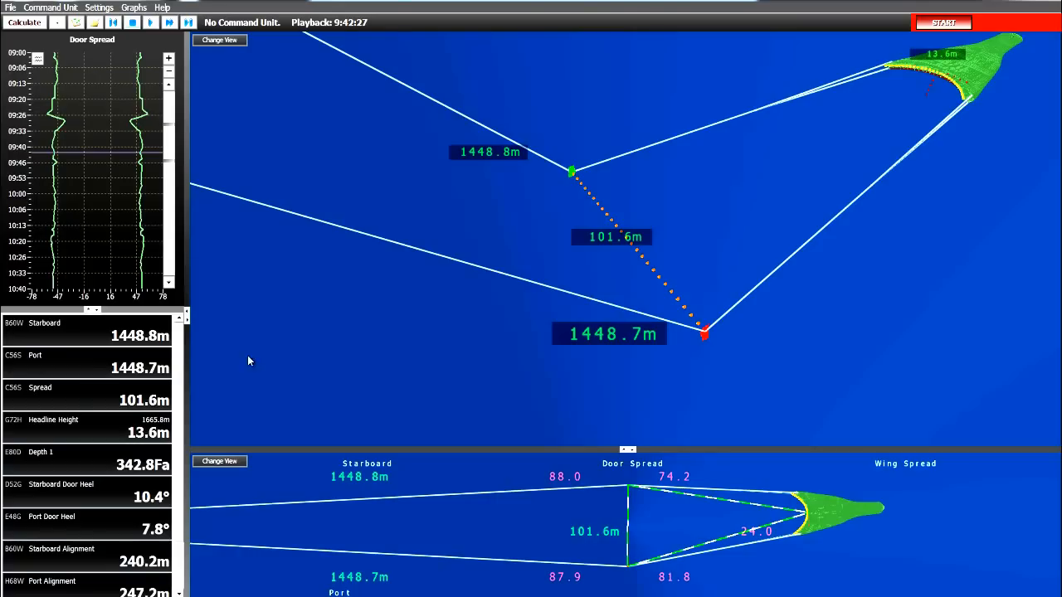
mouse_move(54, 332)
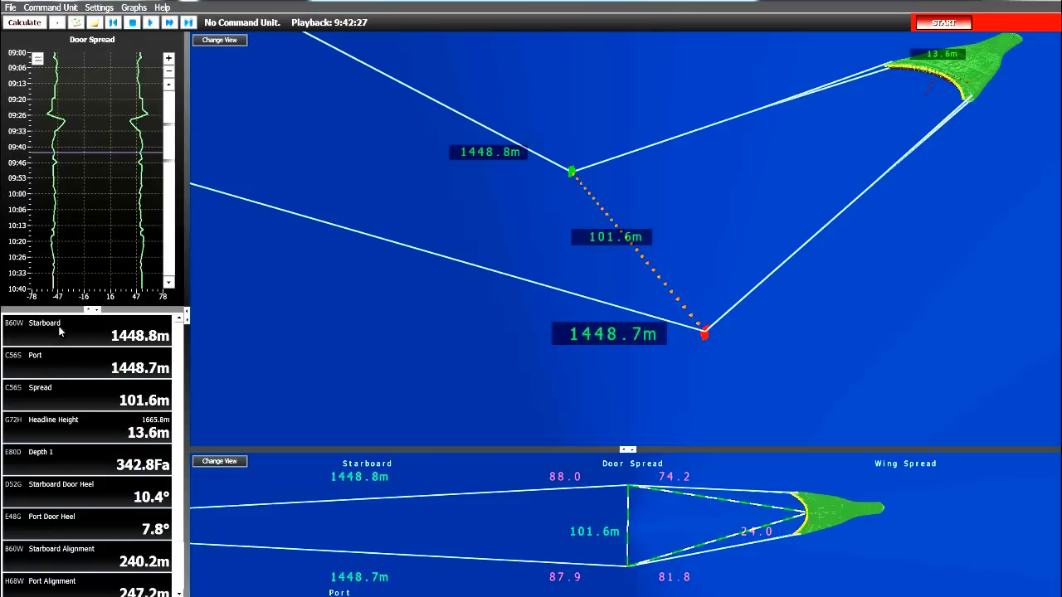
mouse_move(132, 347)
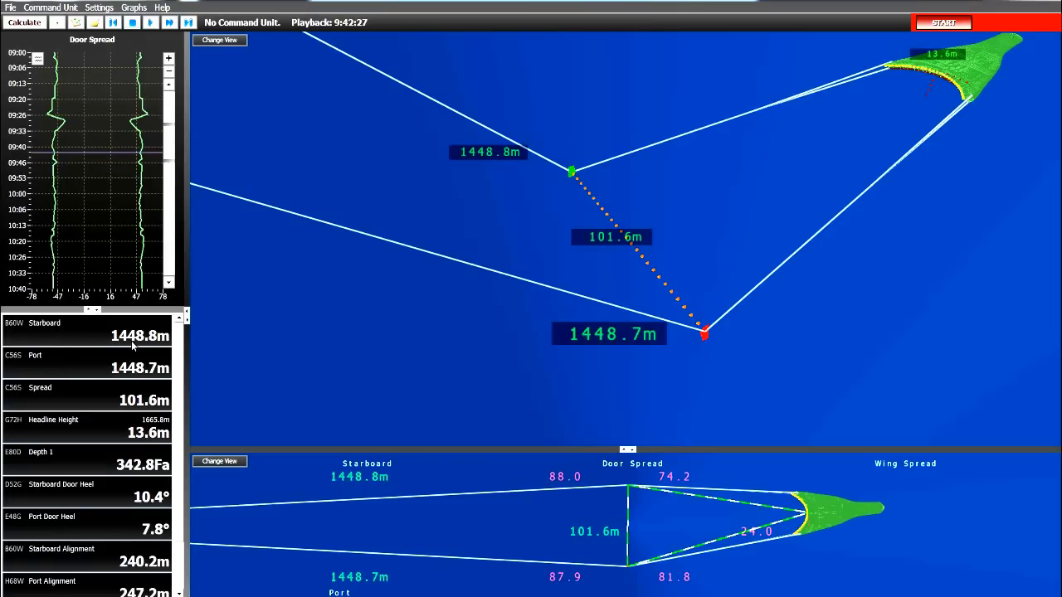
mouse_move(70, 355)
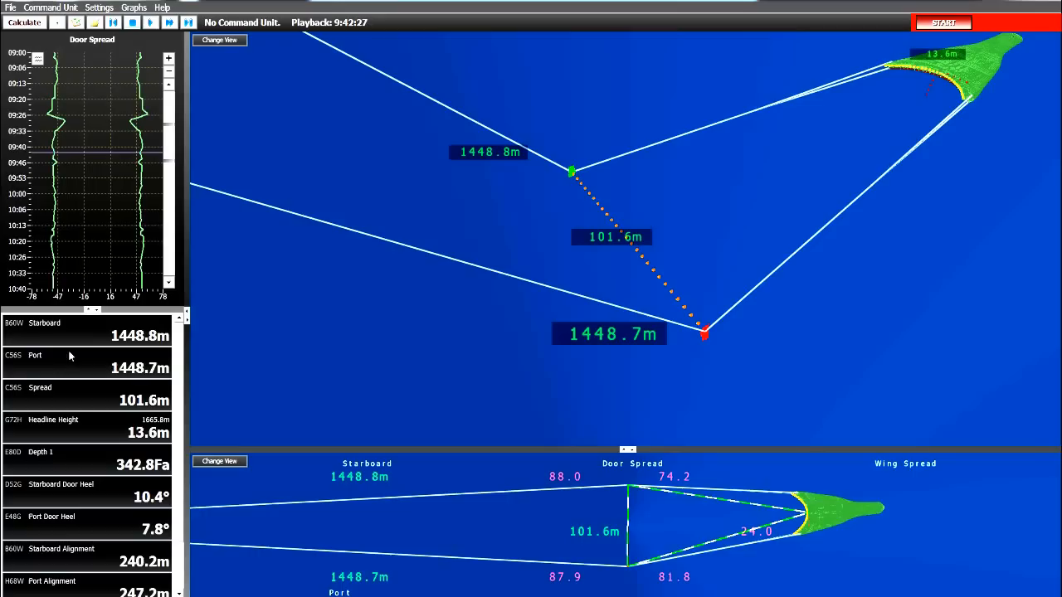
mouse_move(129, 381)
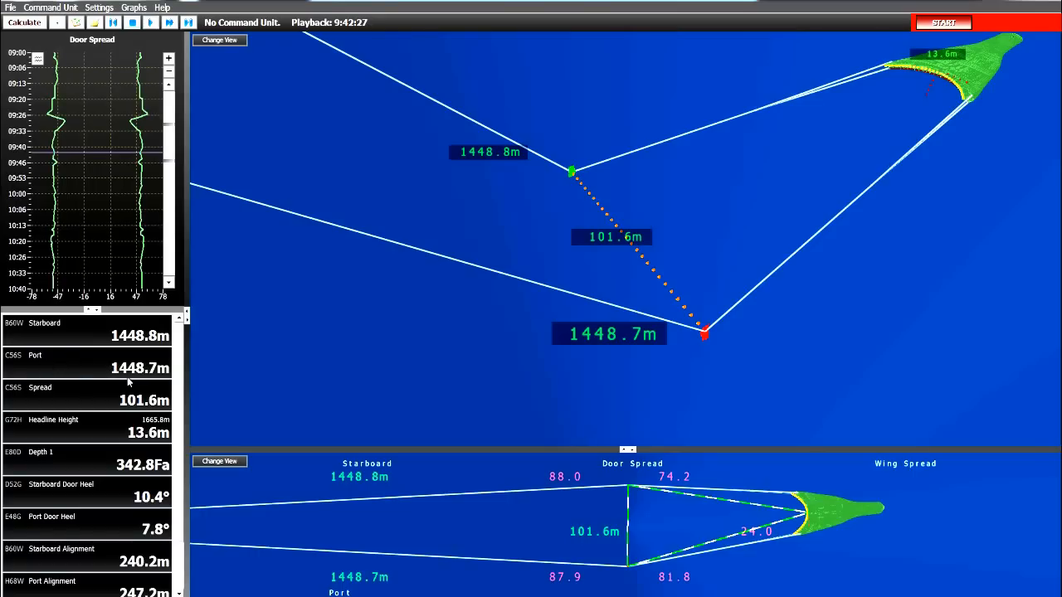
mouse_move(146, 375)
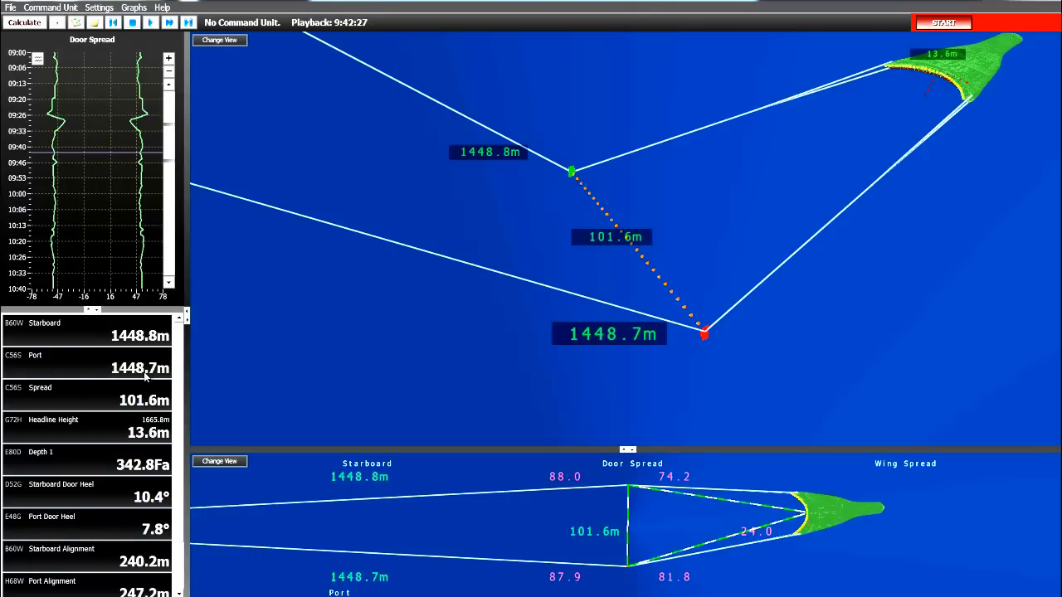
mouse_move(65, 333)
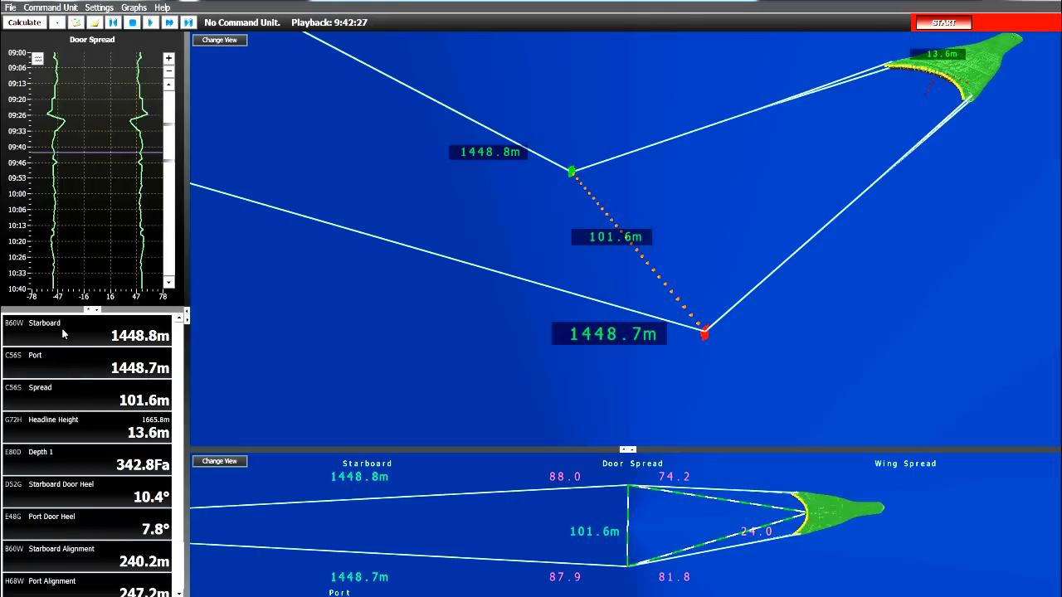
mouse_move(122, 346)
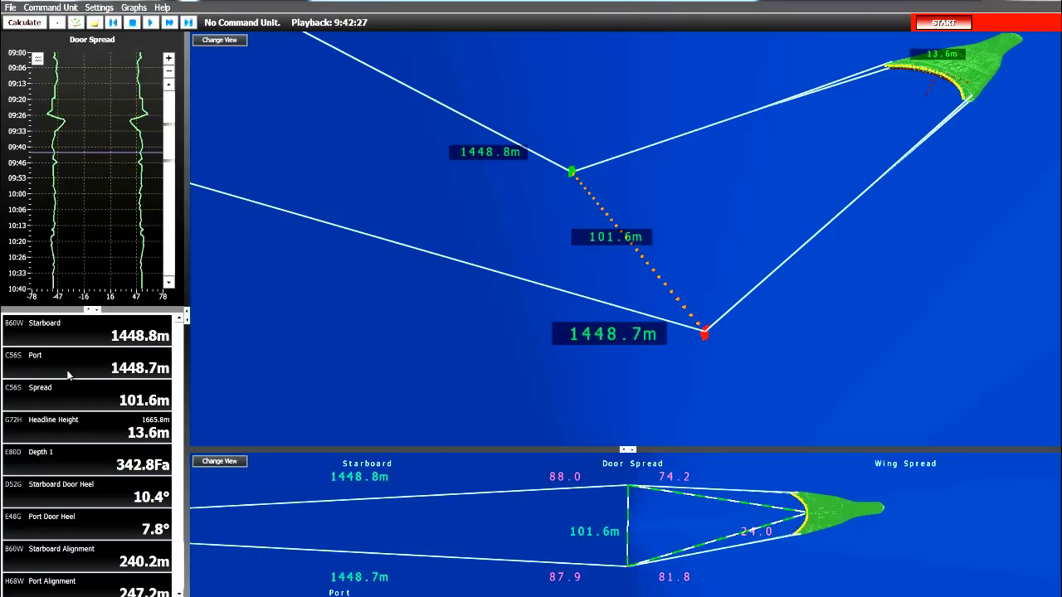
mouse_move(137, 375)
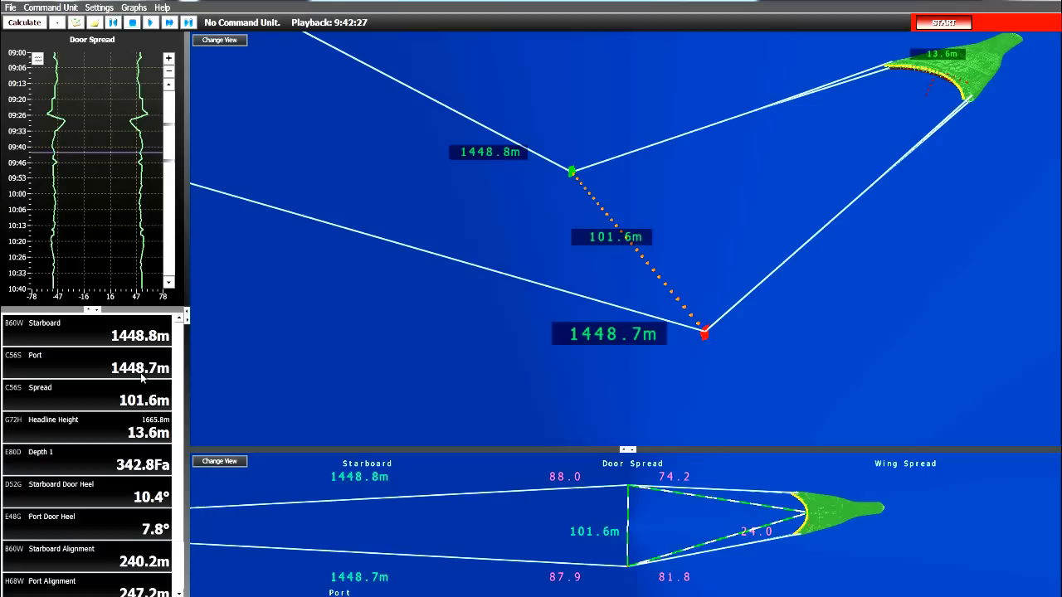
mouse_move(150, 363)
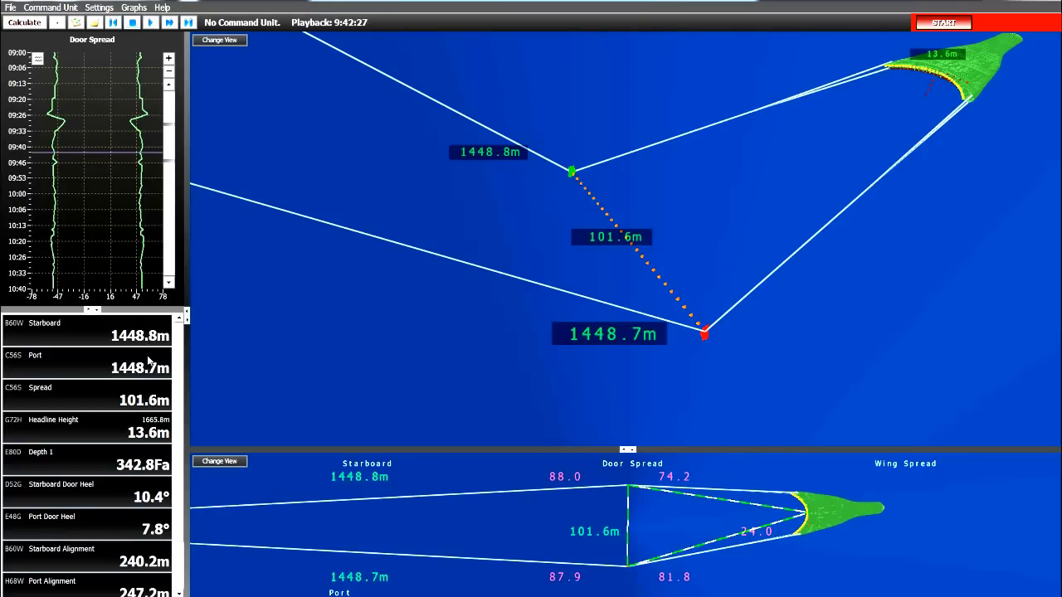
mouse_move(156, 347)
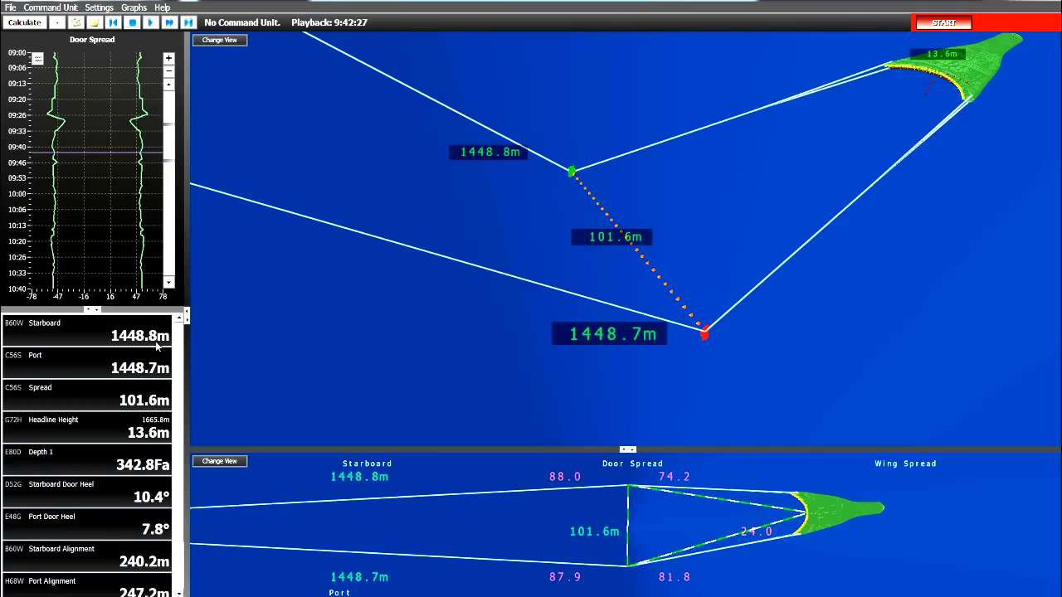
mouse_move(153, 380)
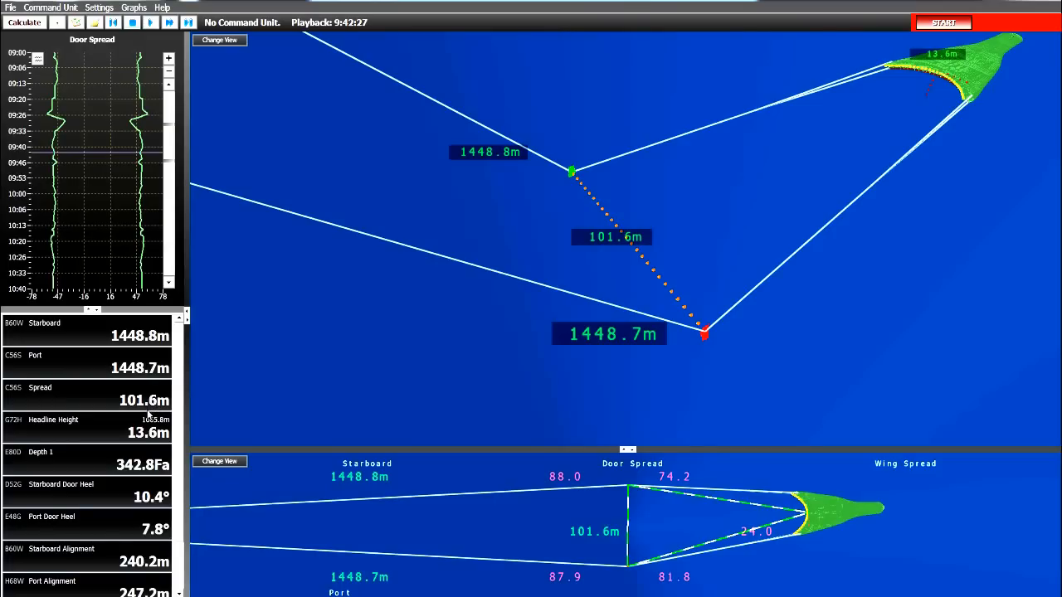
mouse_move(149, 511)
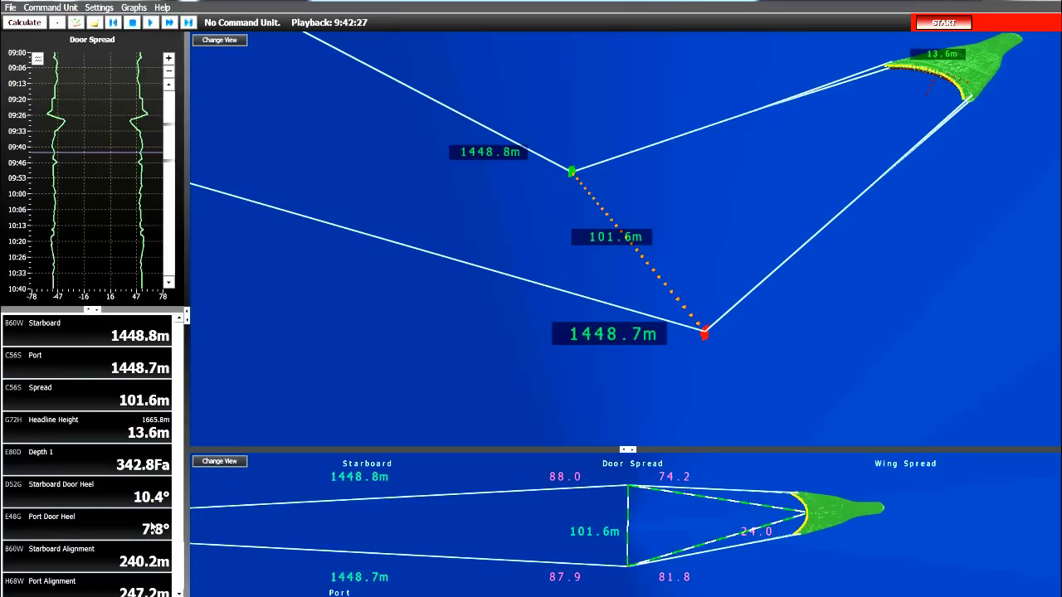
click(219, 462)
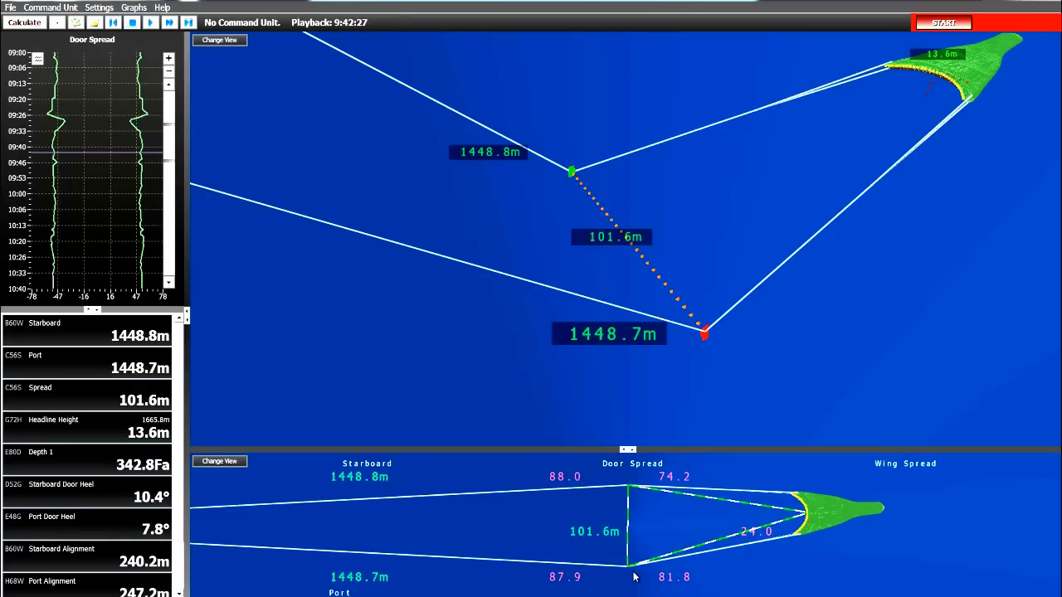
Switch the lower panel to the Alignment view of the port and starboard doors
click(219, 461)
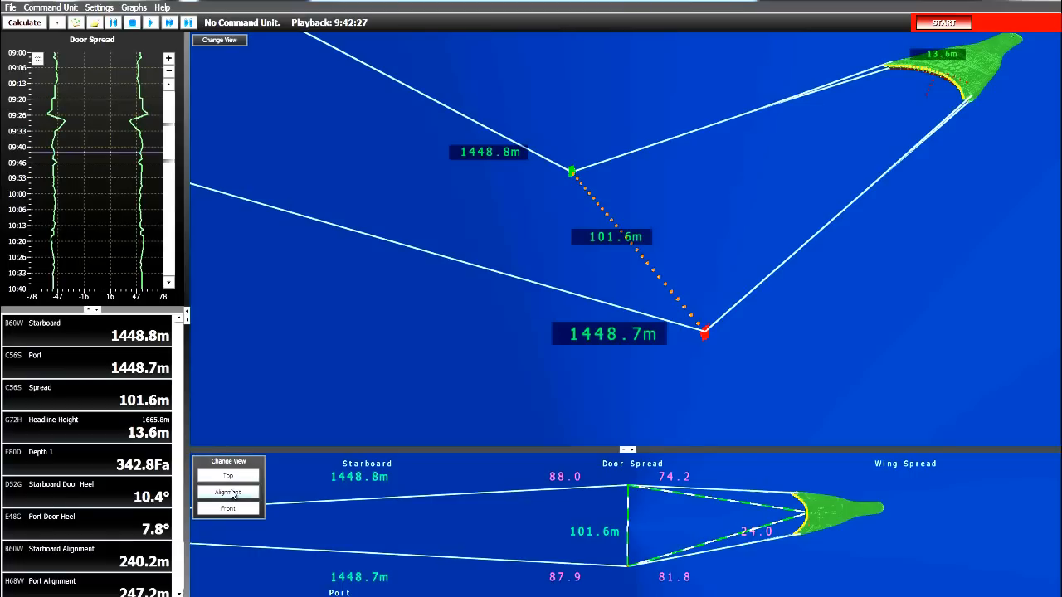
click(228, 492)
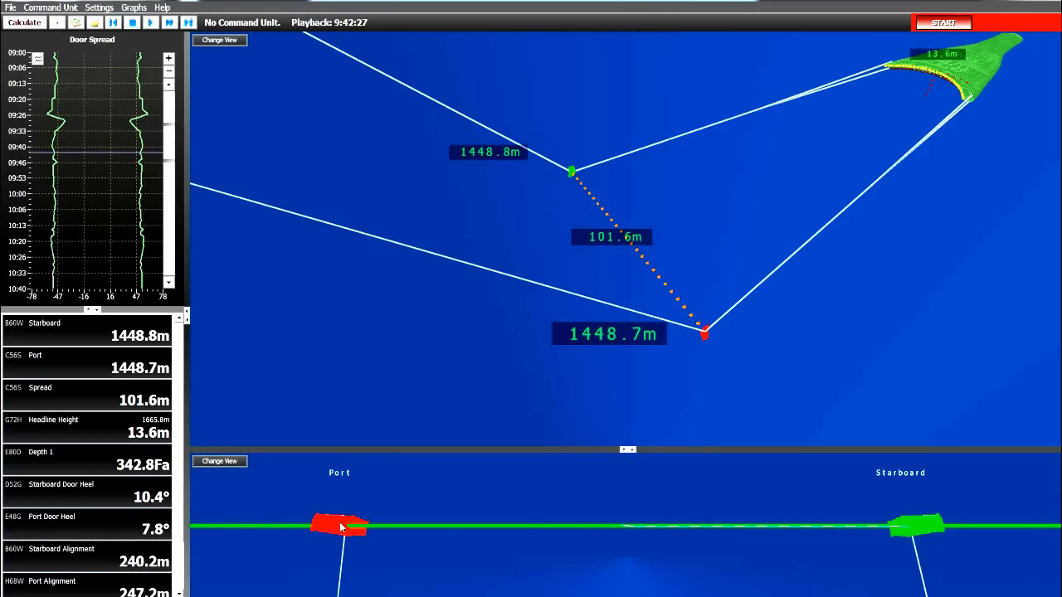
mouse_move(873, 557)
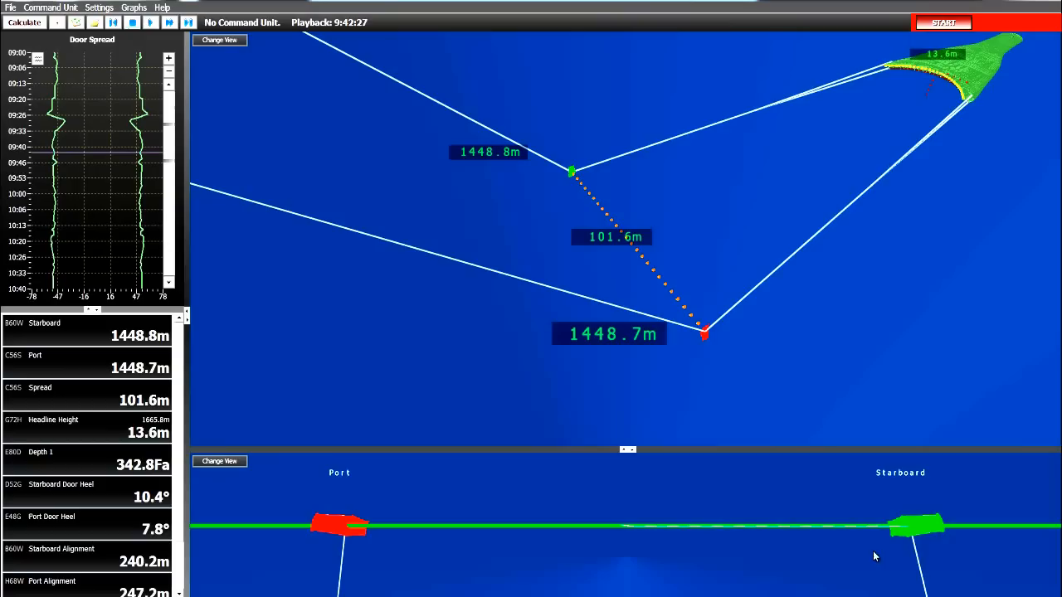
mouse_move(912, 537)
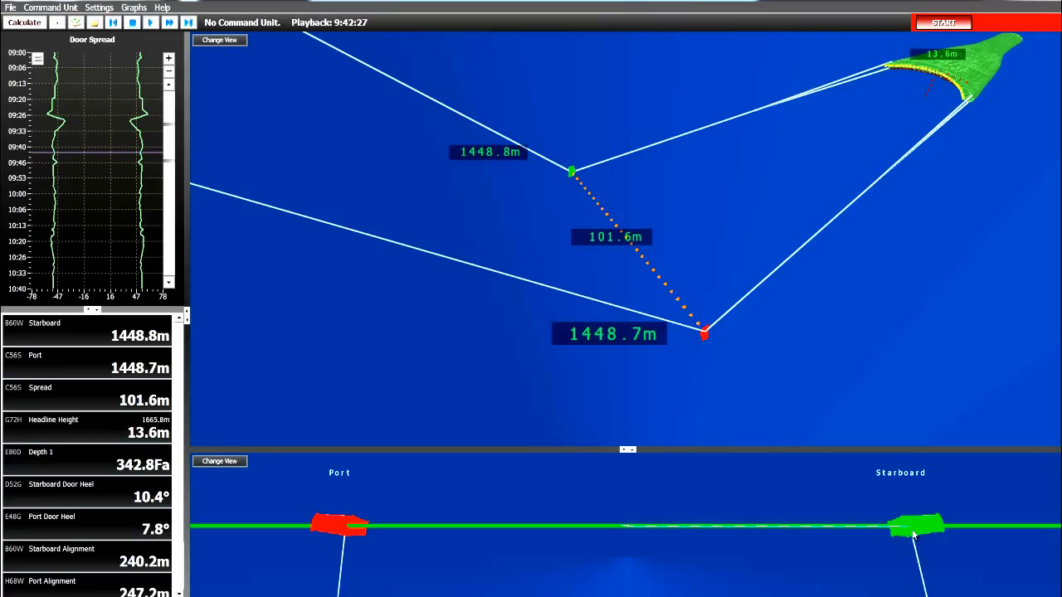
click(219, 462)
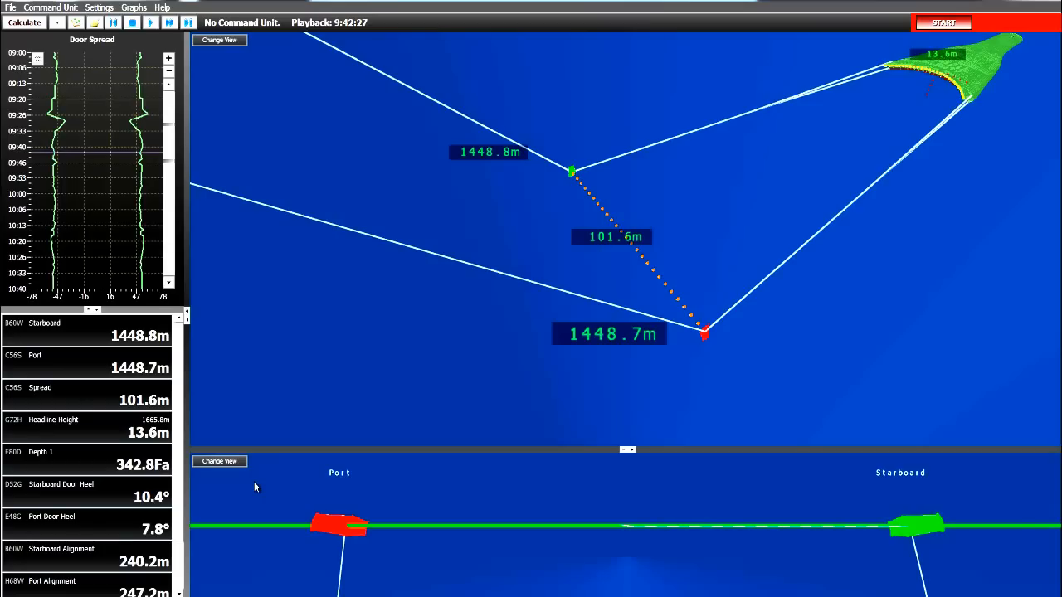
Switch the lower panel to the Front view of both doors
click(219, 461)
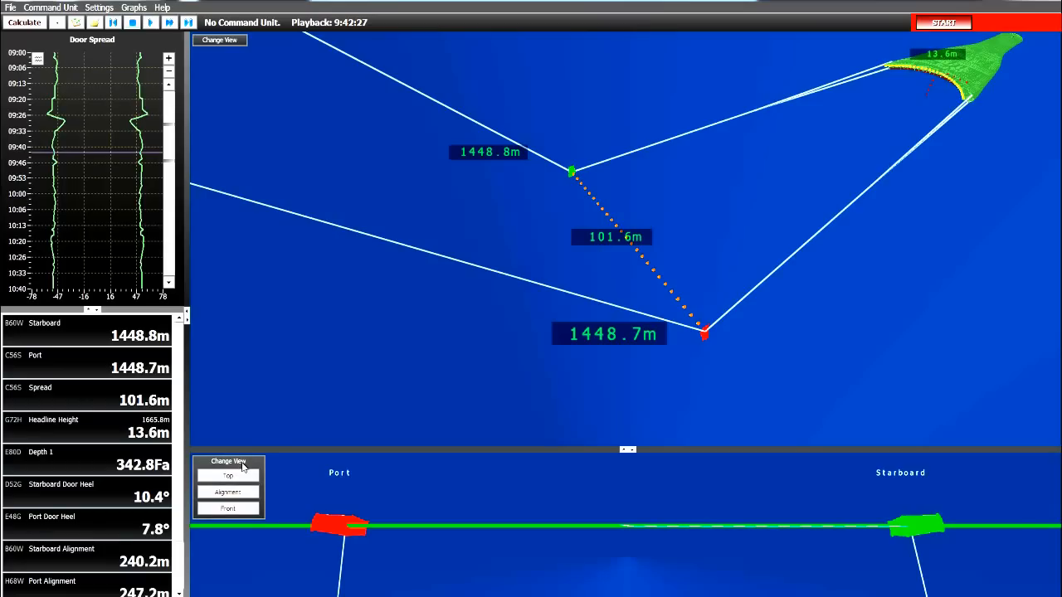
click(227, 509)
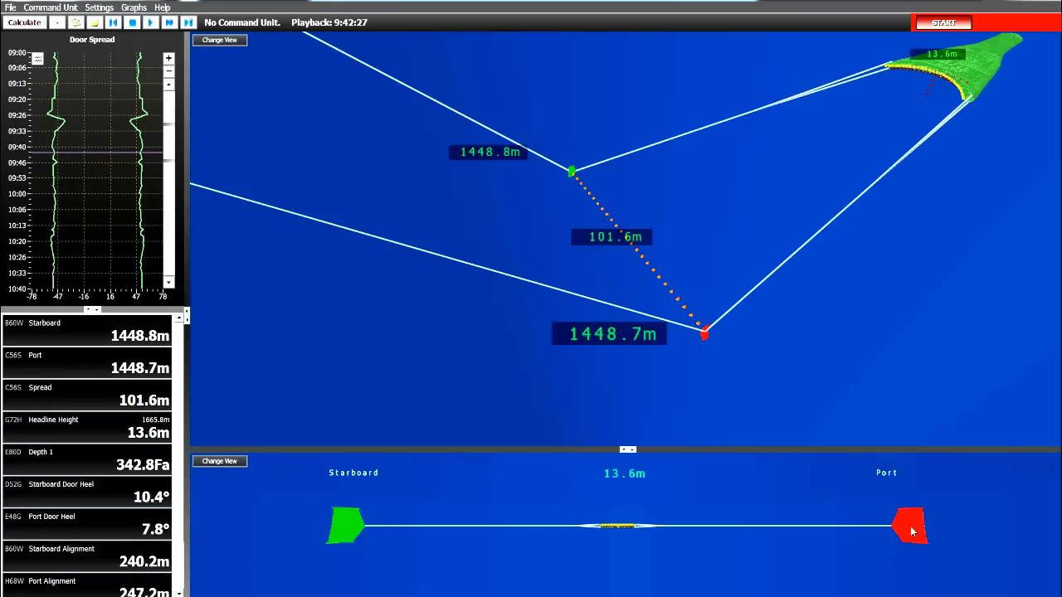
mouse_move(334, 537)
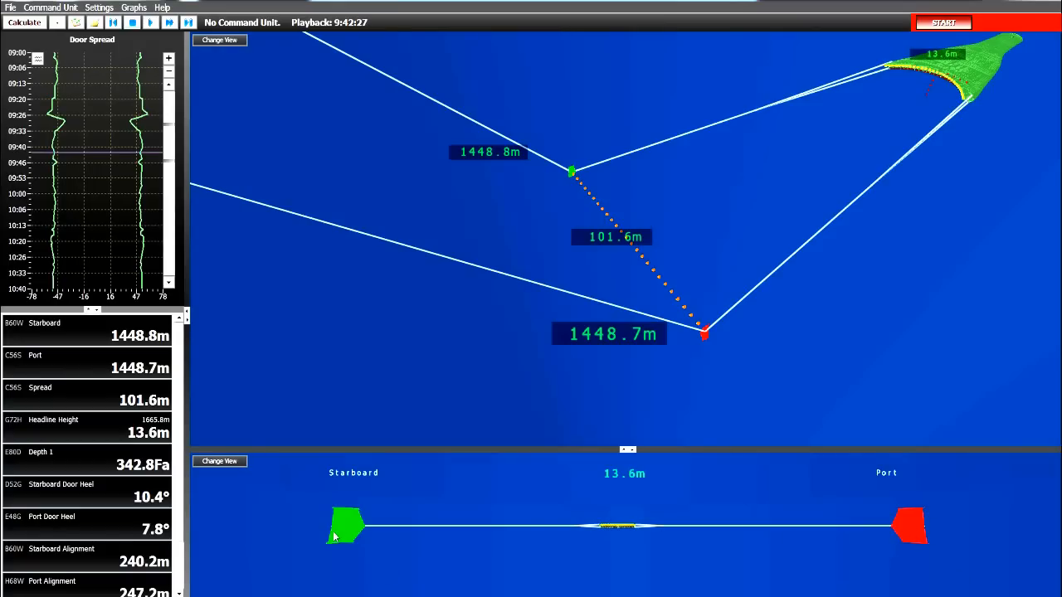
mouse_move(842, 537)
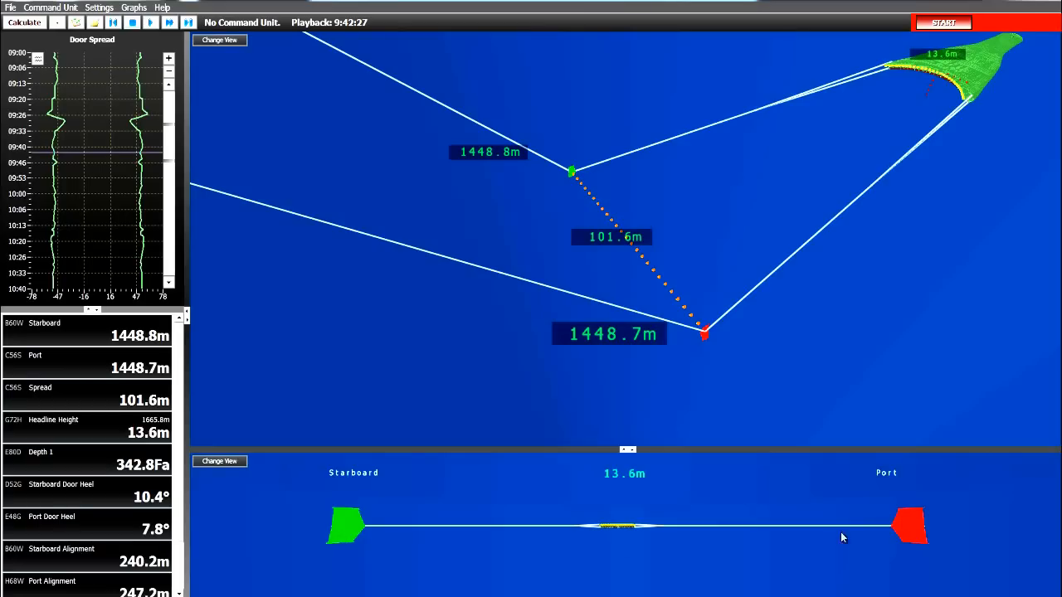
mouse_move(323, 534)
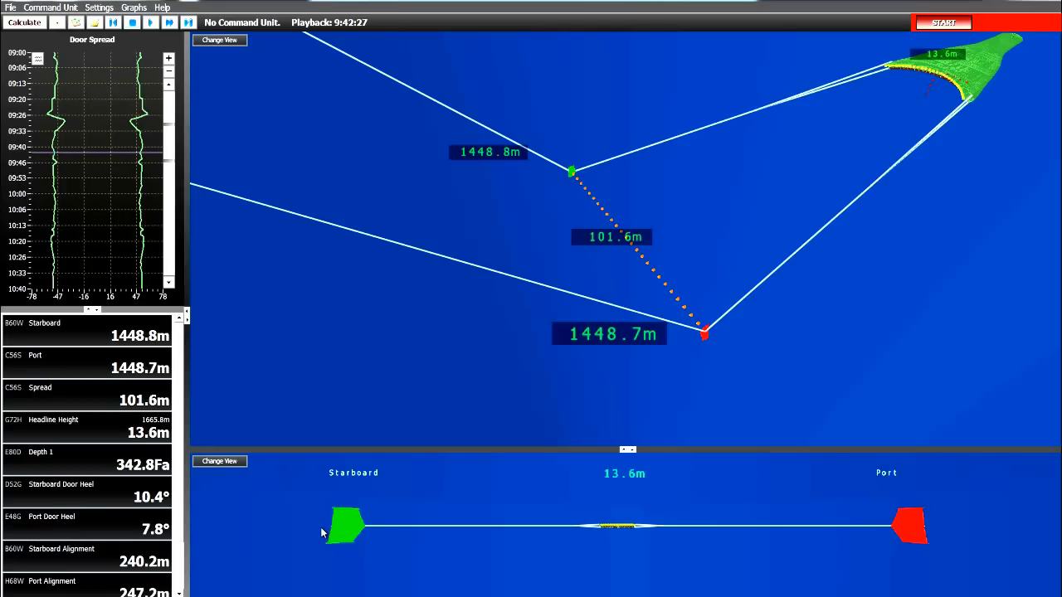
mouse_move(116, 156)
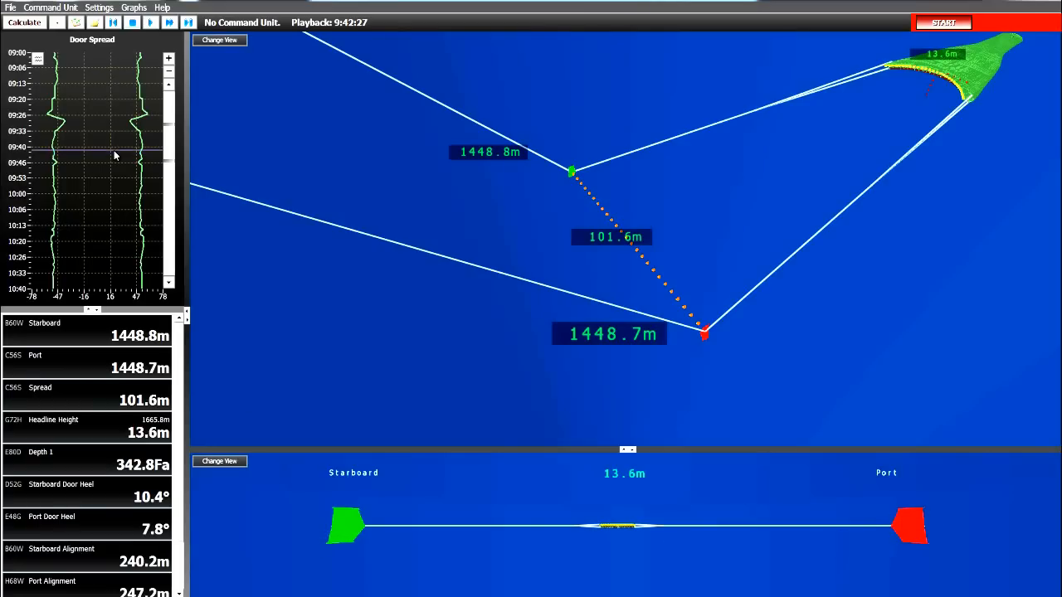